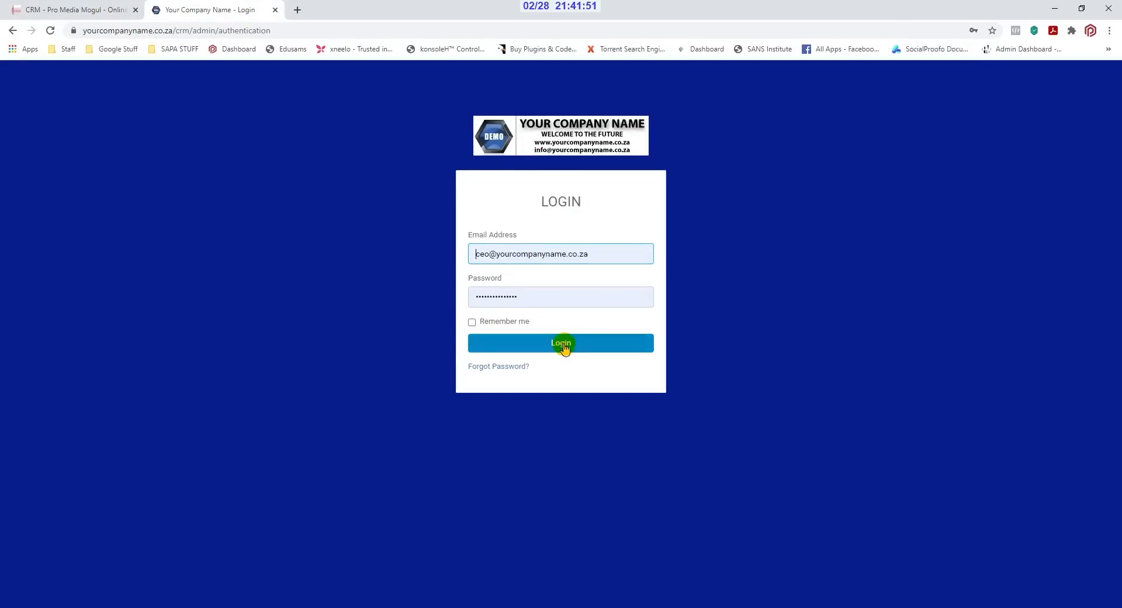
# Sign in as admin, review the five-invoice list, and return to the dashboard's payment records
pyautogui.click(561, 342)
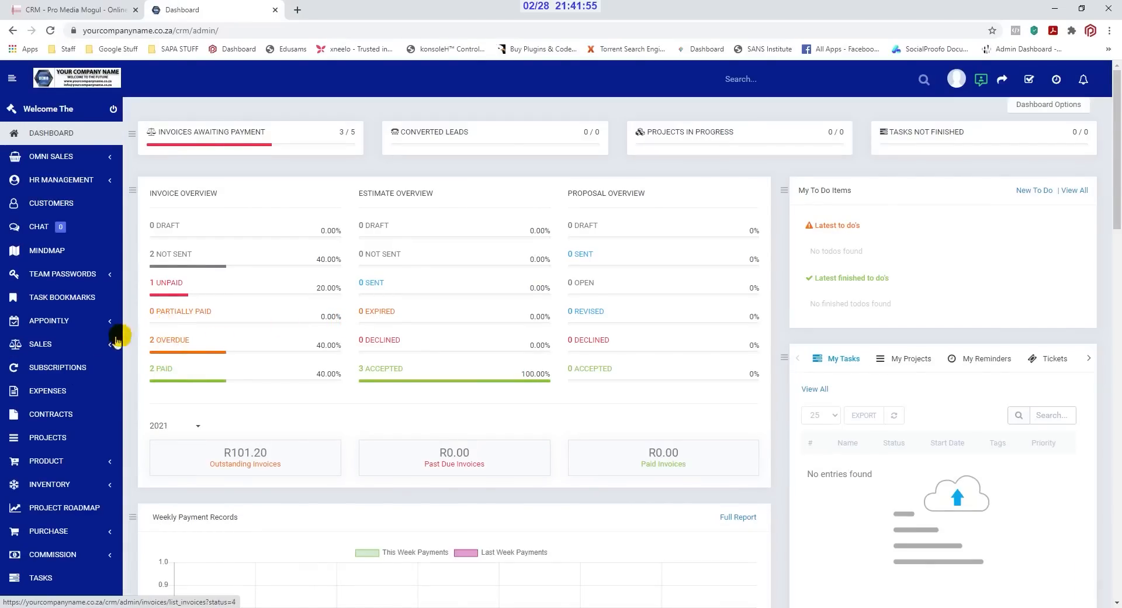
pyautogui.click(41, 344)
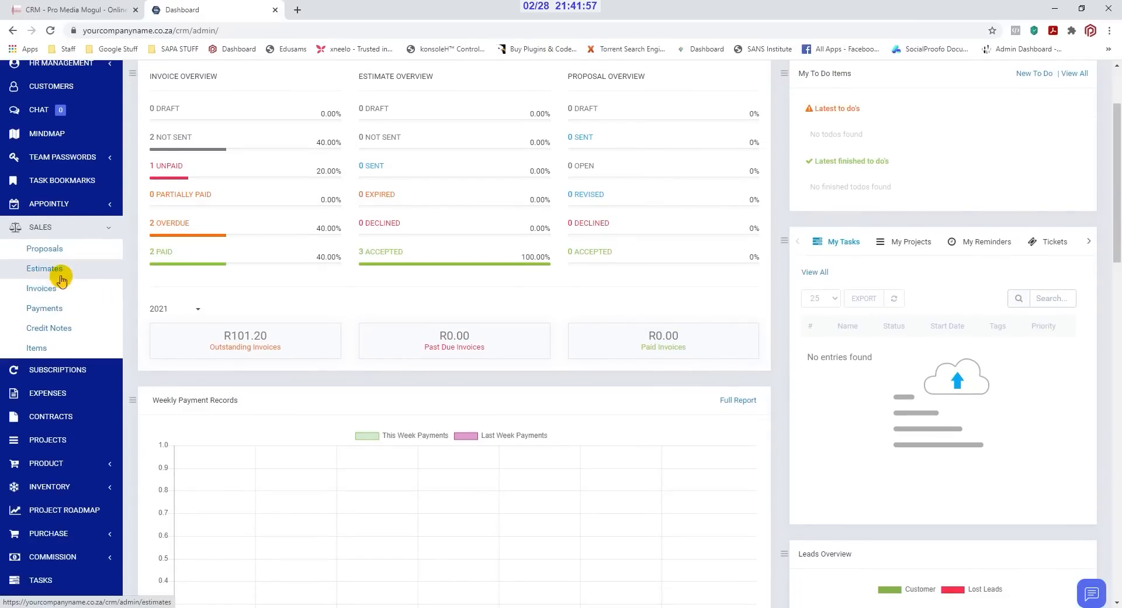
pyautogui.moveTo(234, 303)
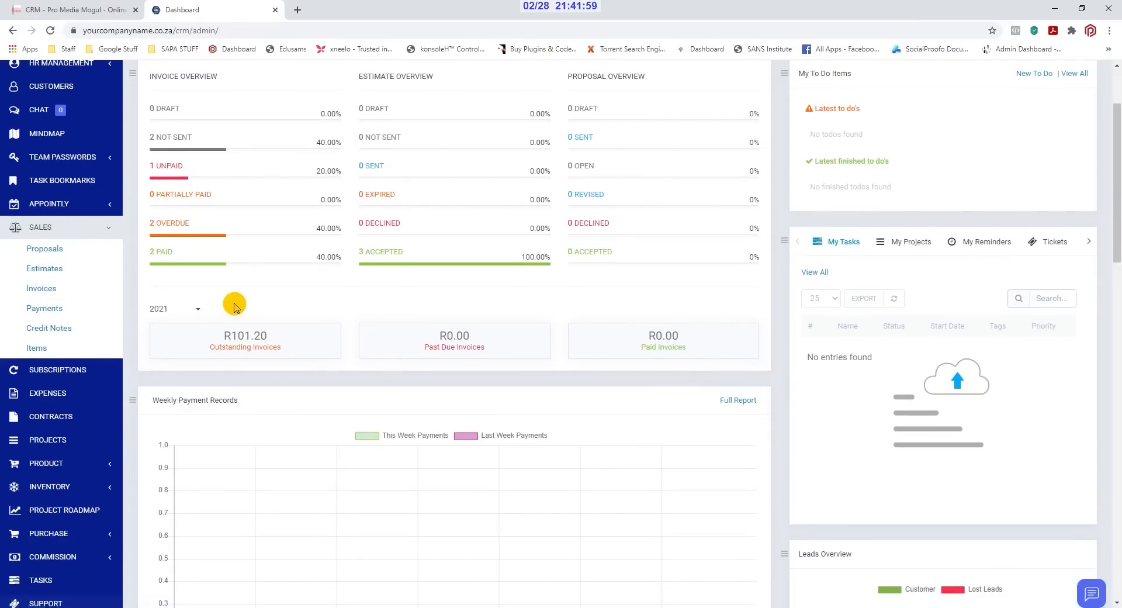
pyautogui.scroll(3)
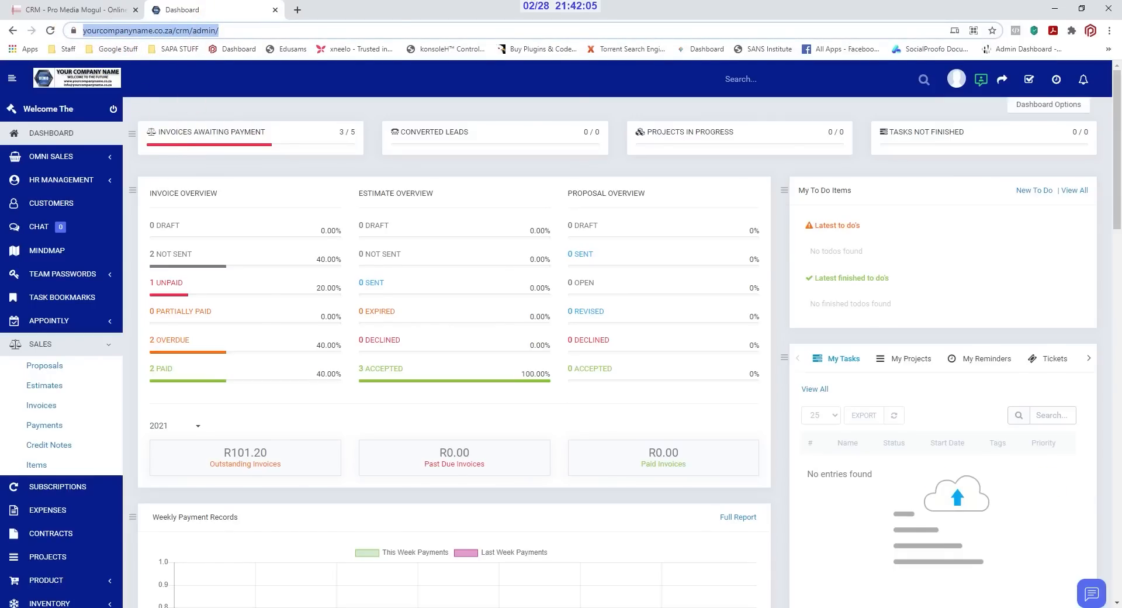
pyautogui.click(41, 404)
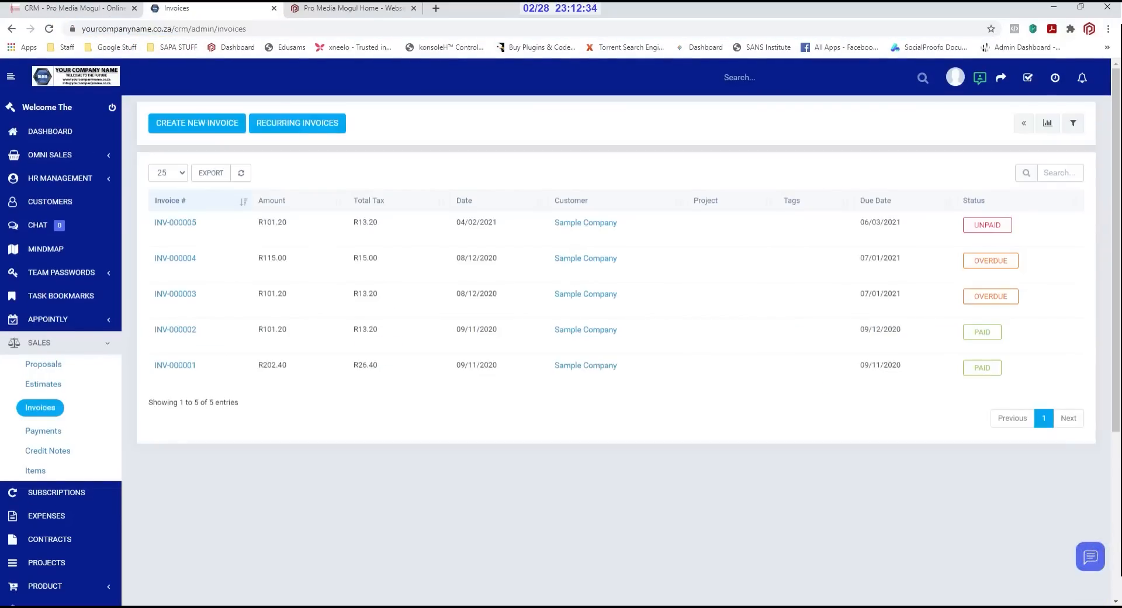
pyautogui.moveTo(405, 391)
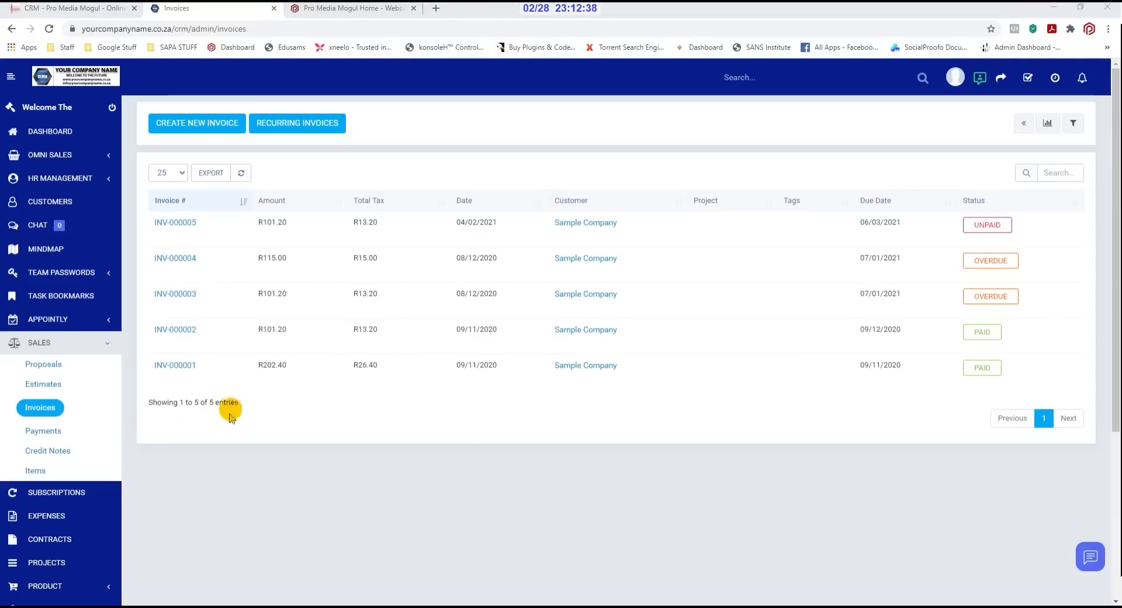
pyautogui.click(174, 365)
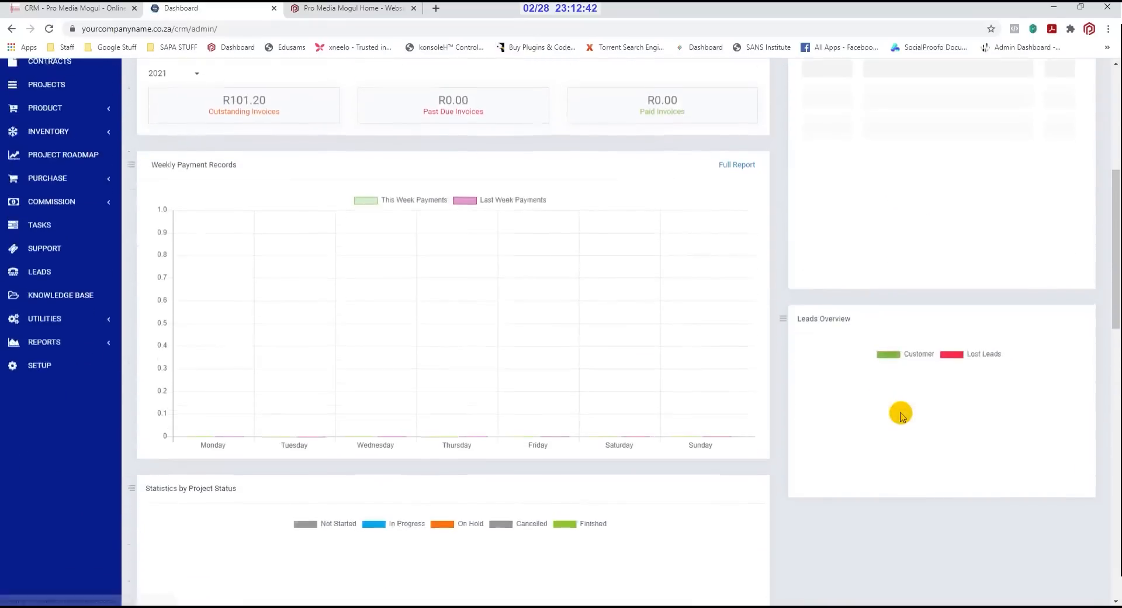
pyautogui.scroll(-3)
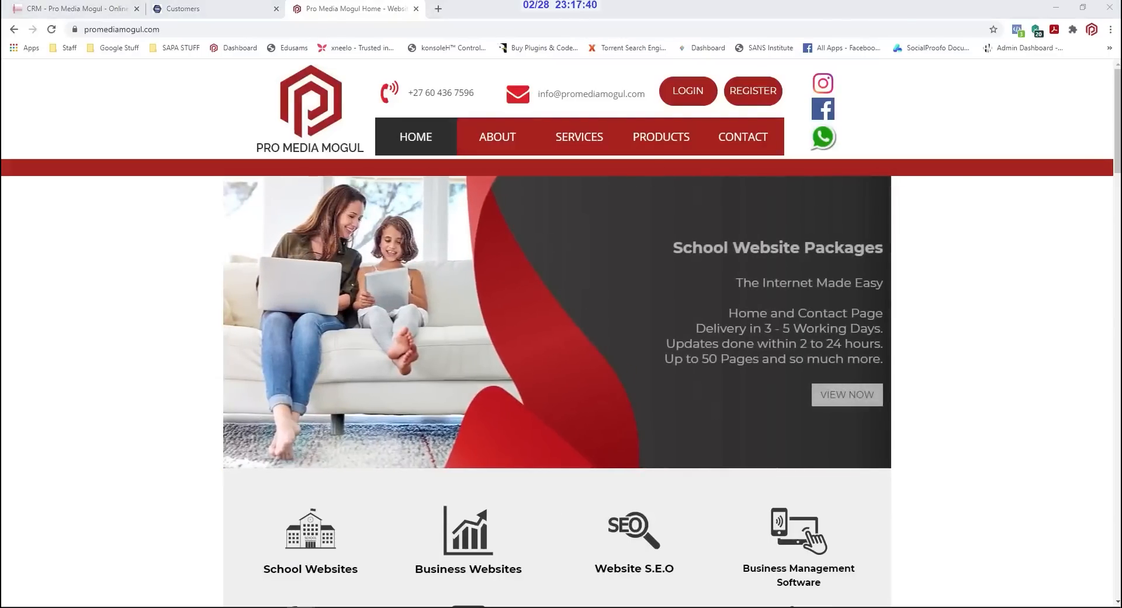
# Log in to the client portal and open estimate EST-000092 for R500.00 web design
pyautogui.click(685, 92)
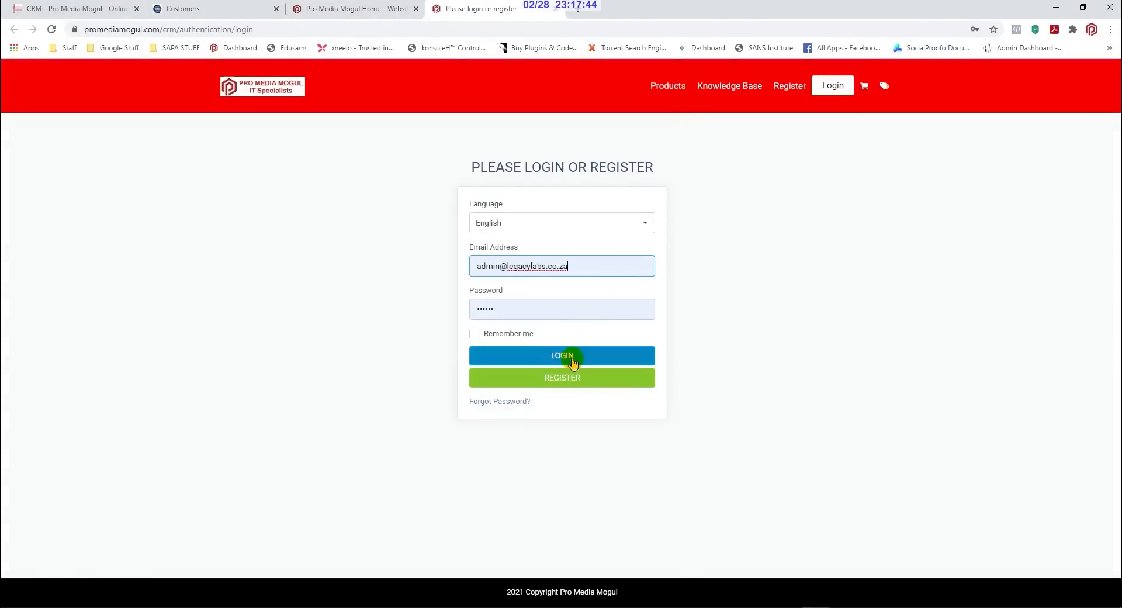
pyautogui.click(562, 355)
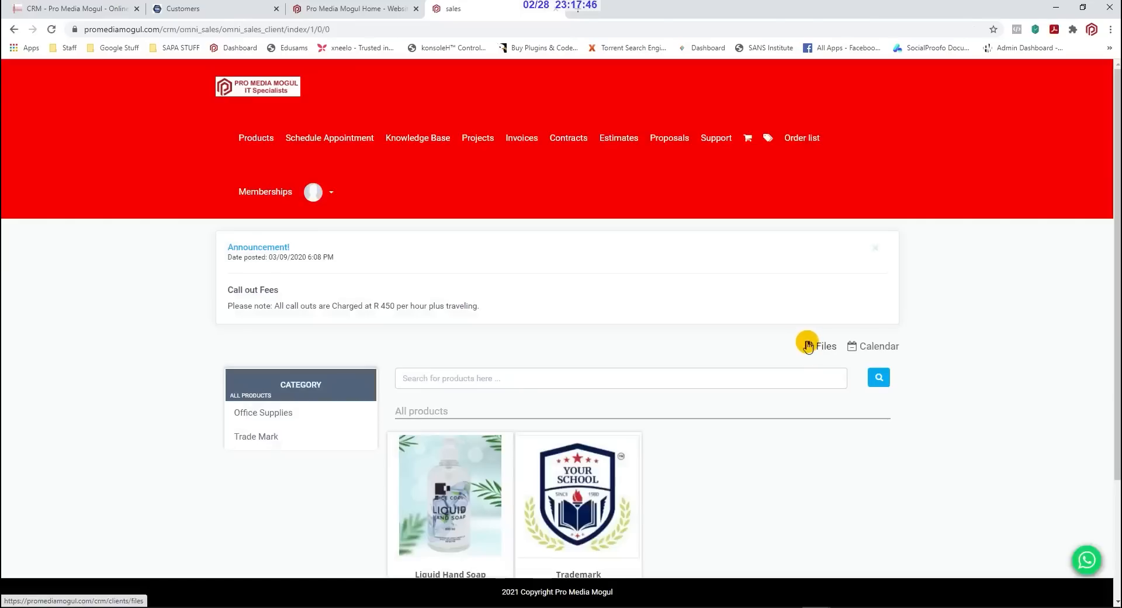
pyautogui.click(618, 137)
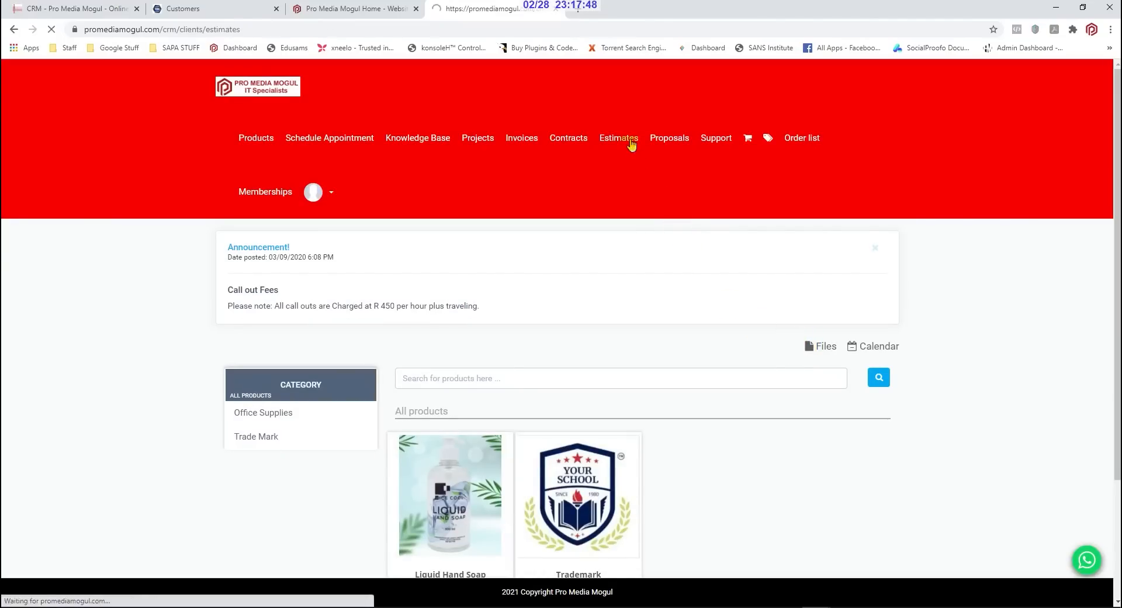
pyautogui.click(618, 137)
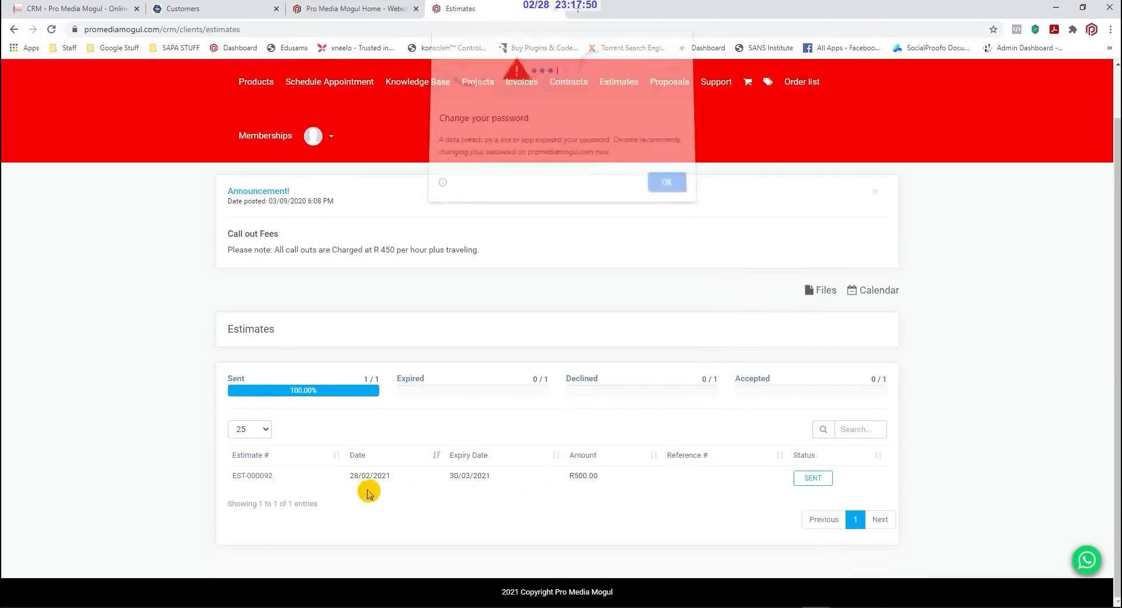
pyautogui.click(665, 181)
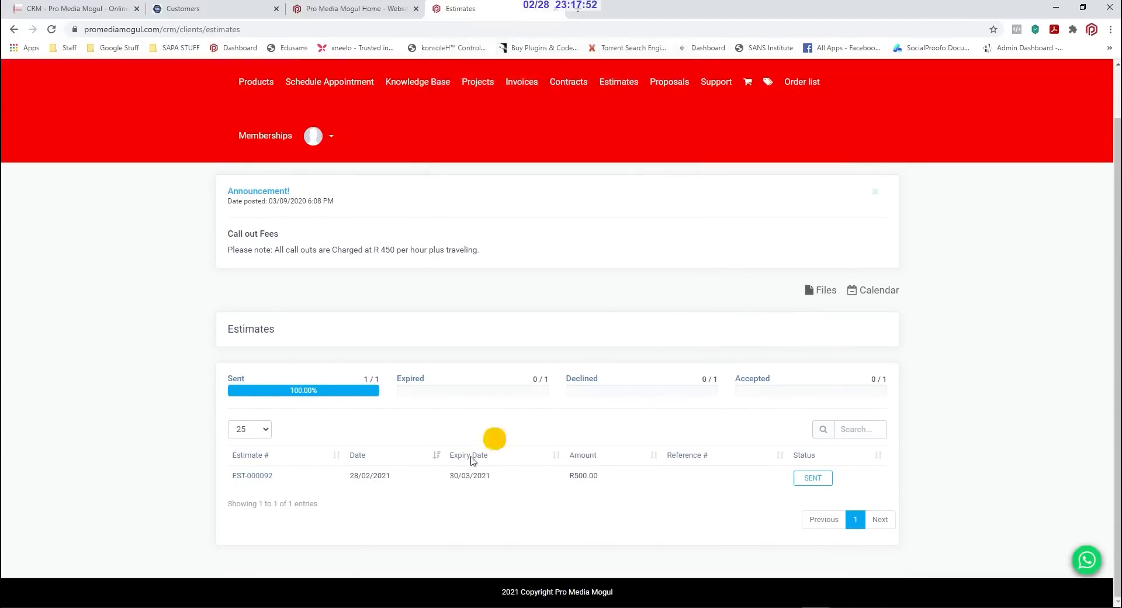
pyautogui.click(252, 475)
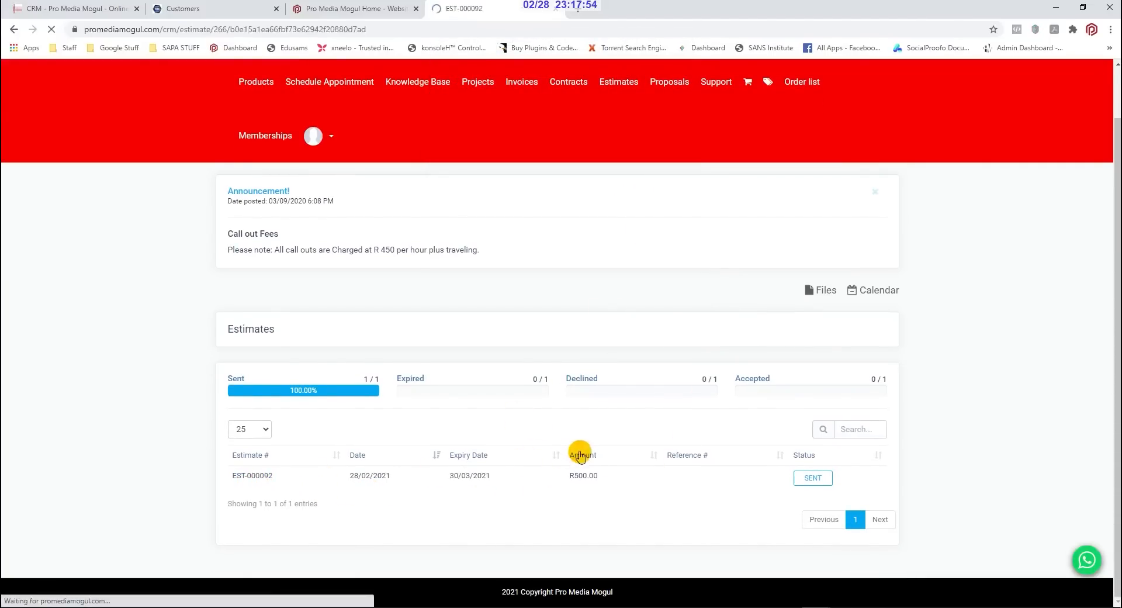
pyautogui.click(252, 475)
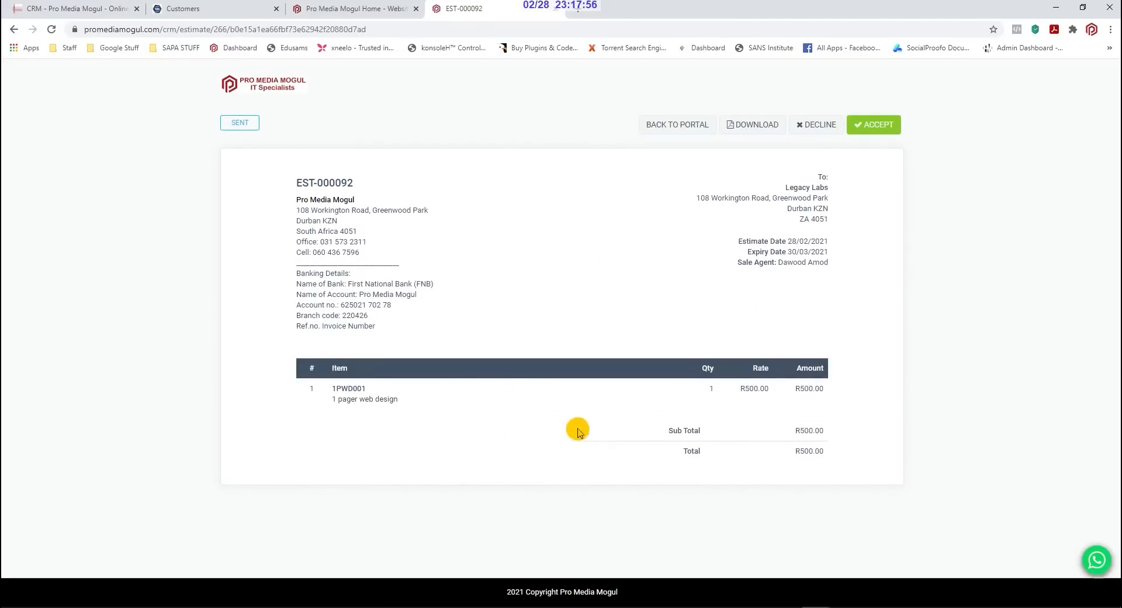
pyautogui.moveTo(295, 76)
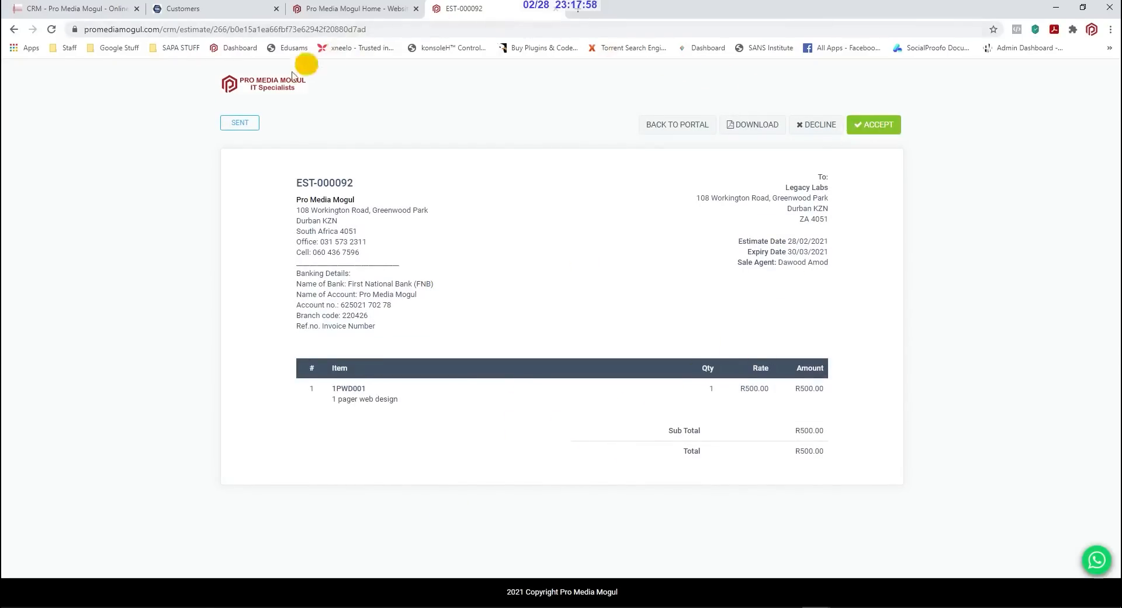
pyautogui.moveTo(566, 155)
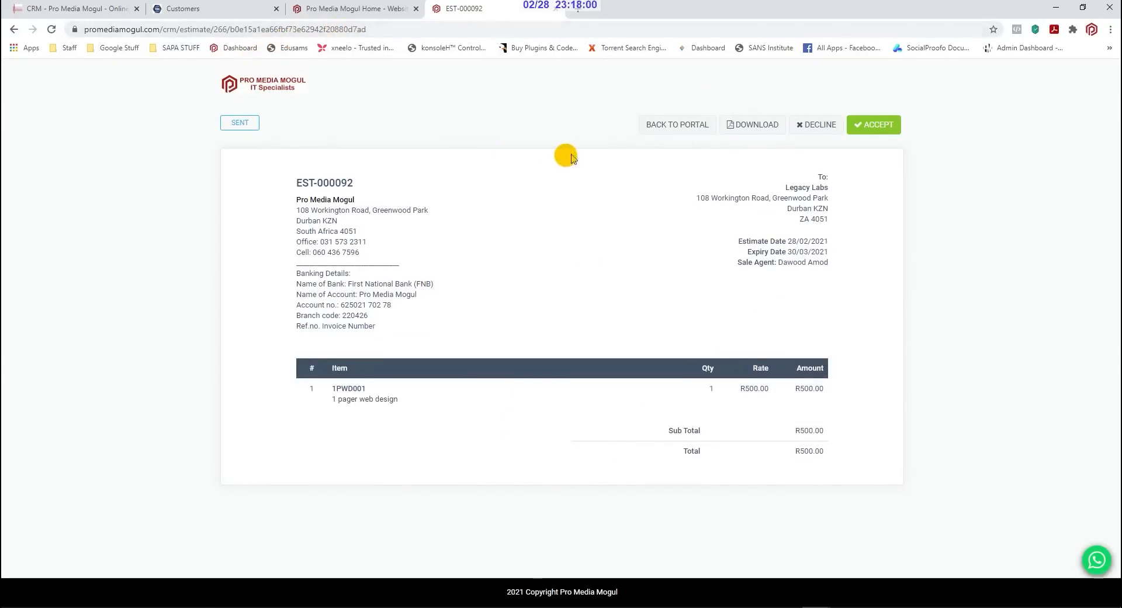
# Return to the portal and view unpaid invoice INV-005935 from the client's invoices
pyautogui.click(676, 123)
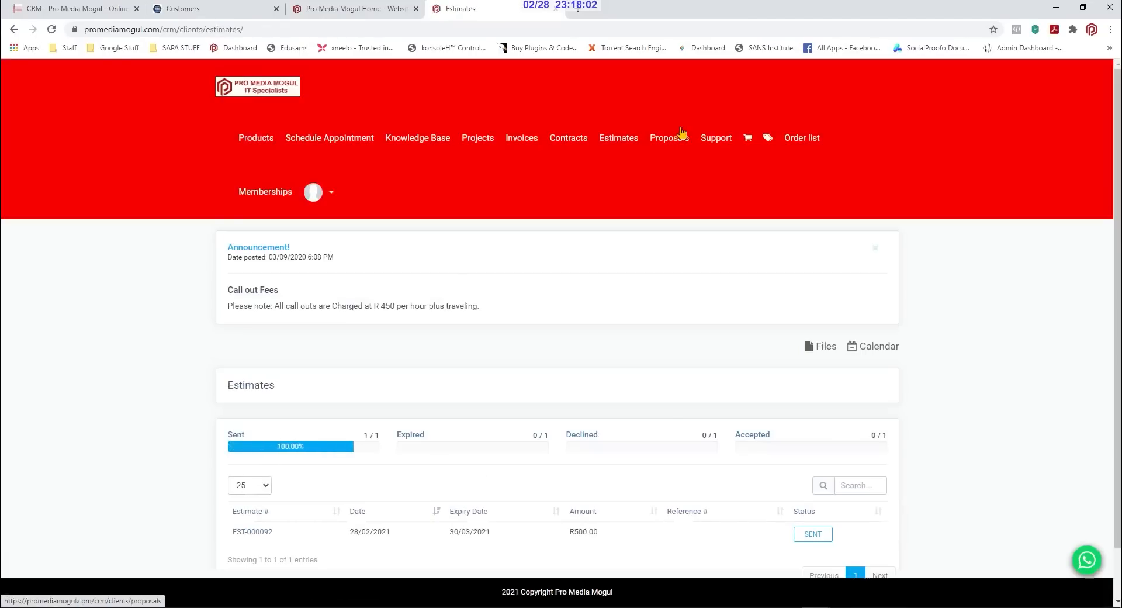
pyautogui.moveTo(520, 137)
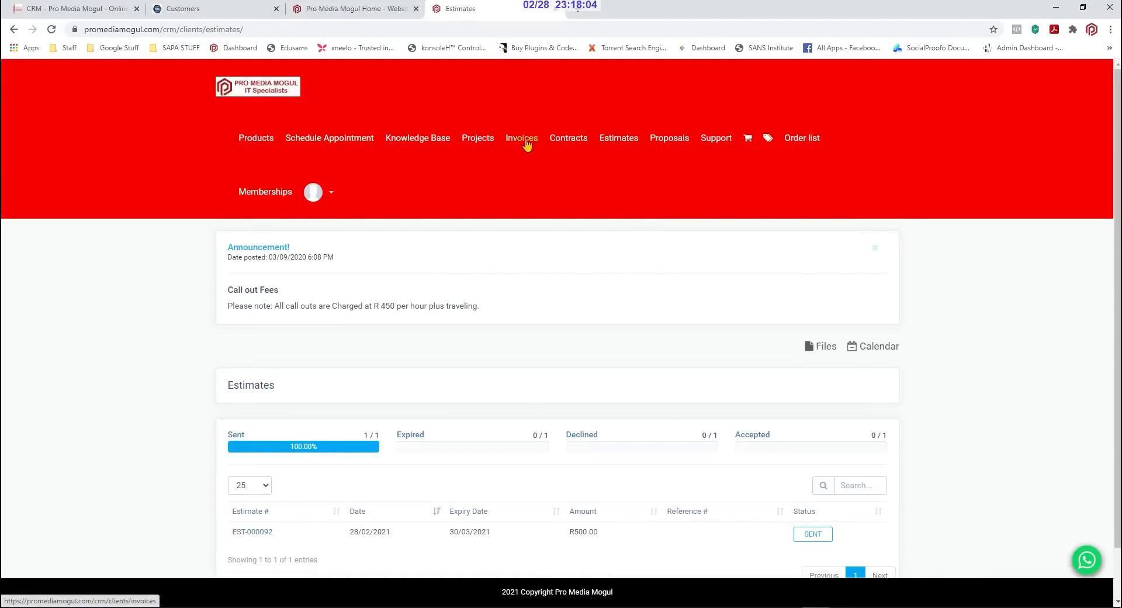
pyautogui.click(520, 137)
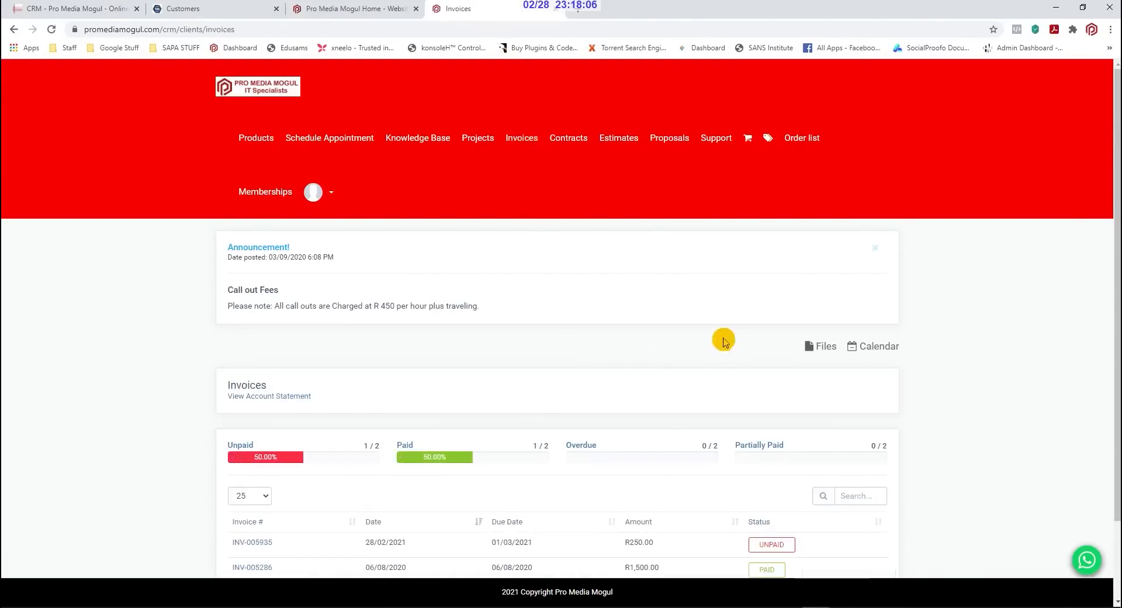
pyautogui.scroll(-3)
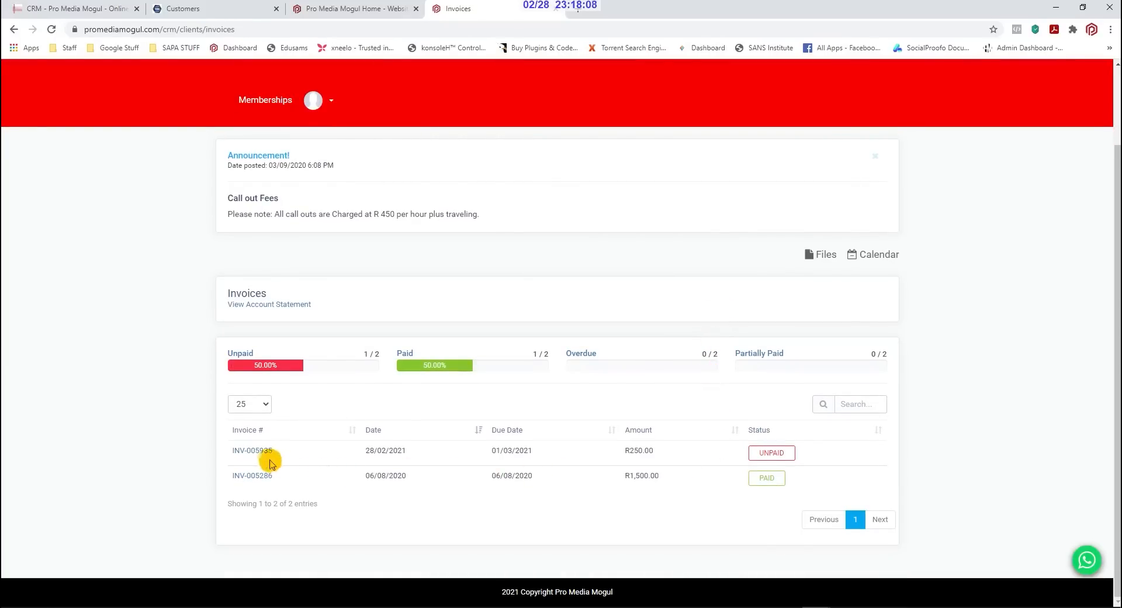
pyautogui.click(252, 451)
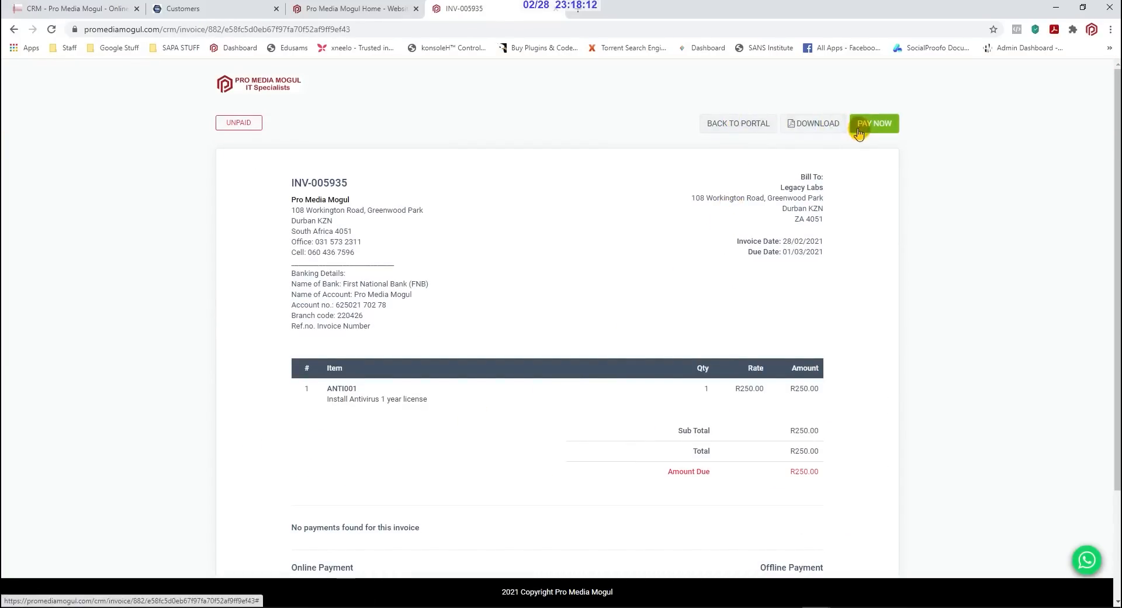
pyautogui.click(737, 123)
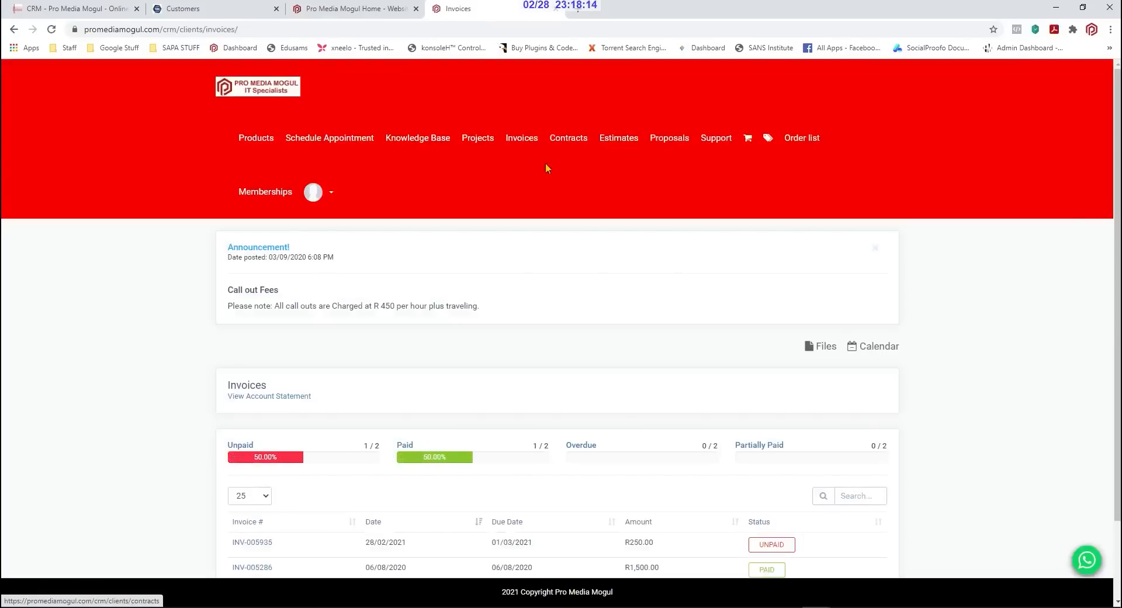
pyautogui.moveTo(547, 169)
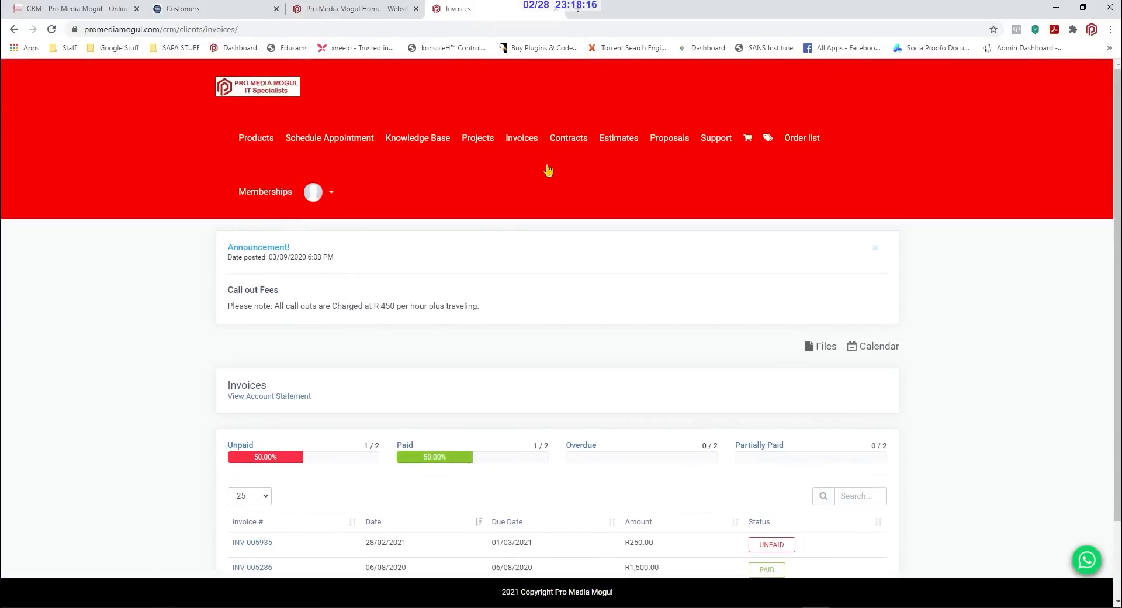
pyautogui.moveTo(424, 415)
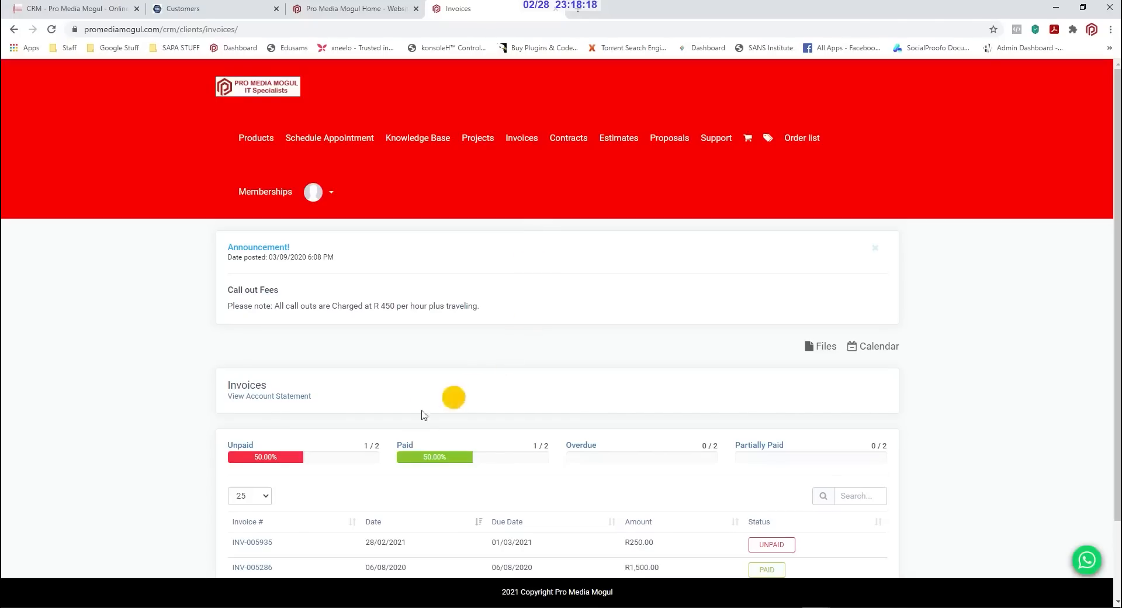
# Open the client's February 2021 account statement showing R250.00 due
pyautogui.click(268, 396)
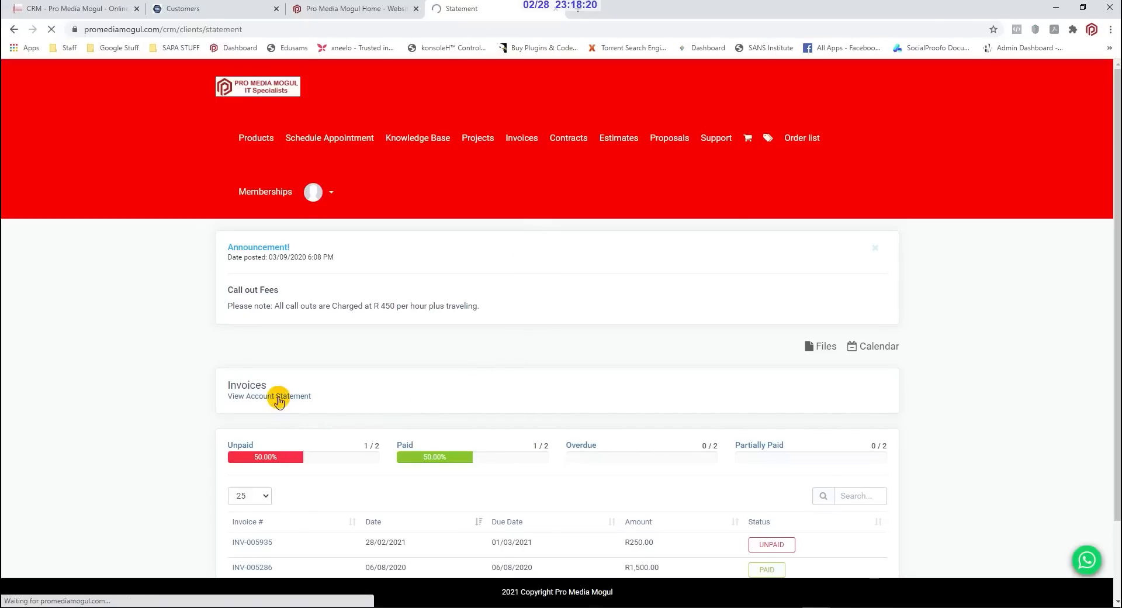
pyautogui.click(269, 396)
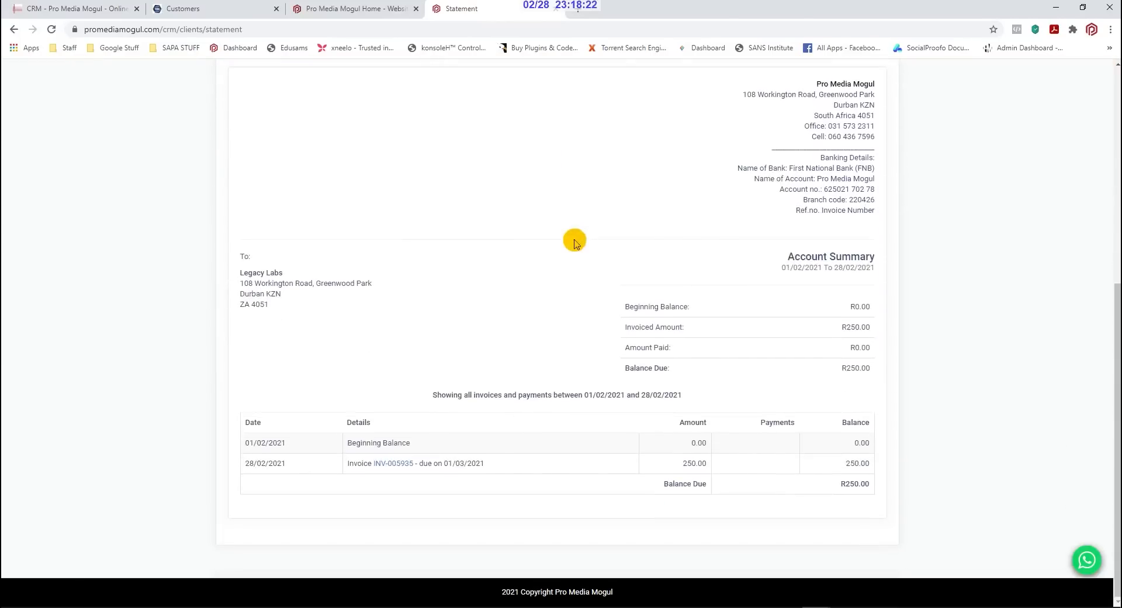
pyautogui.scroll(3)
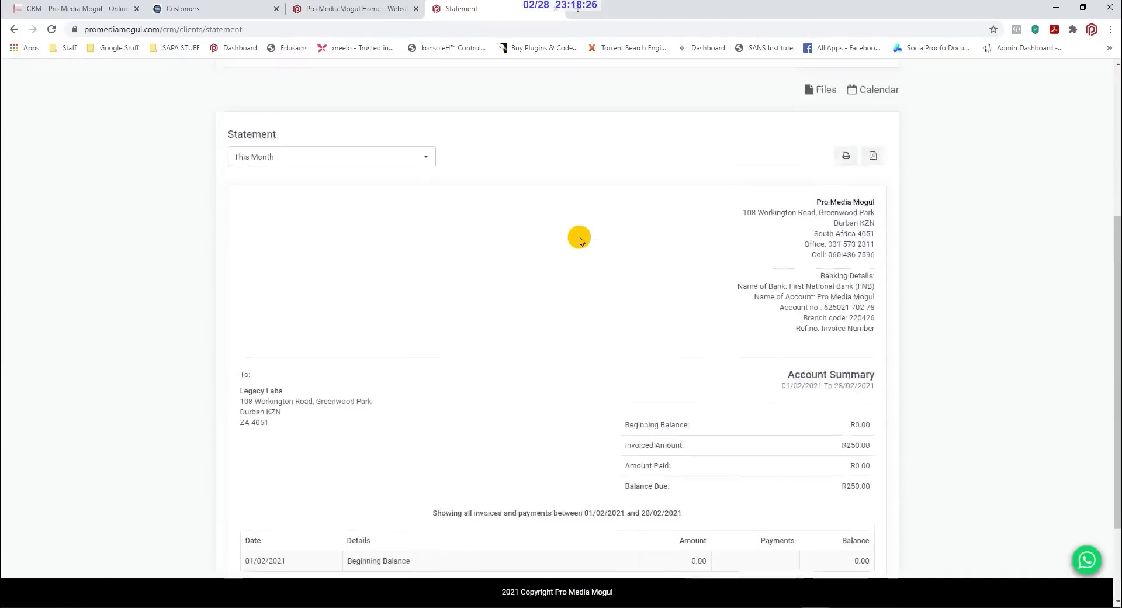
# Switch to the admin area and review the three HR staff members, including Staff 1 Surname
pyautogui.click(208, 8)
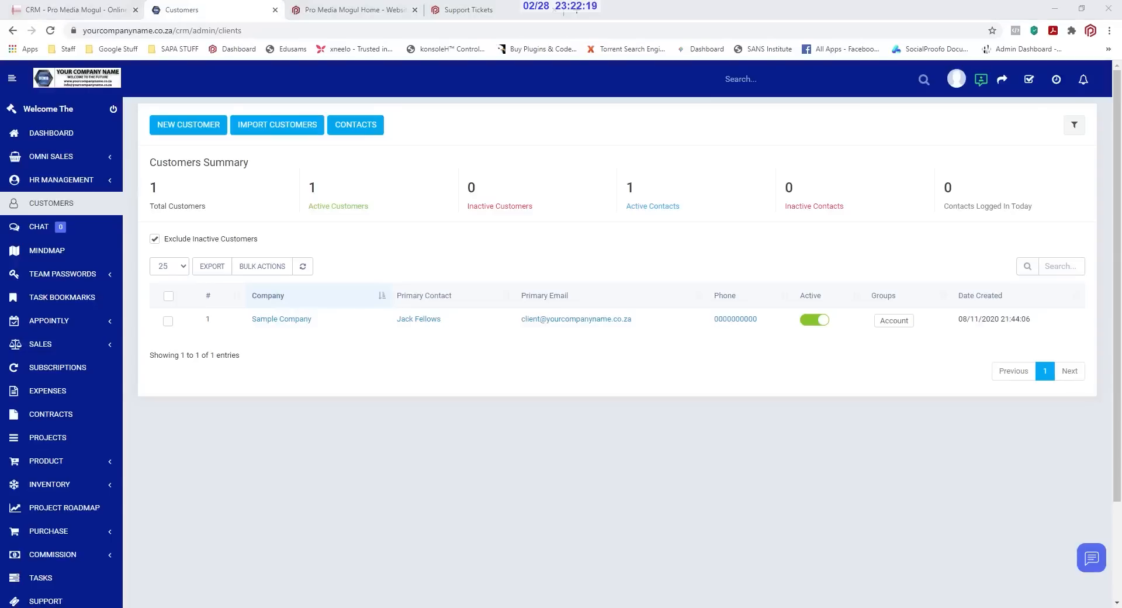
pyautogui.click(61, 180)
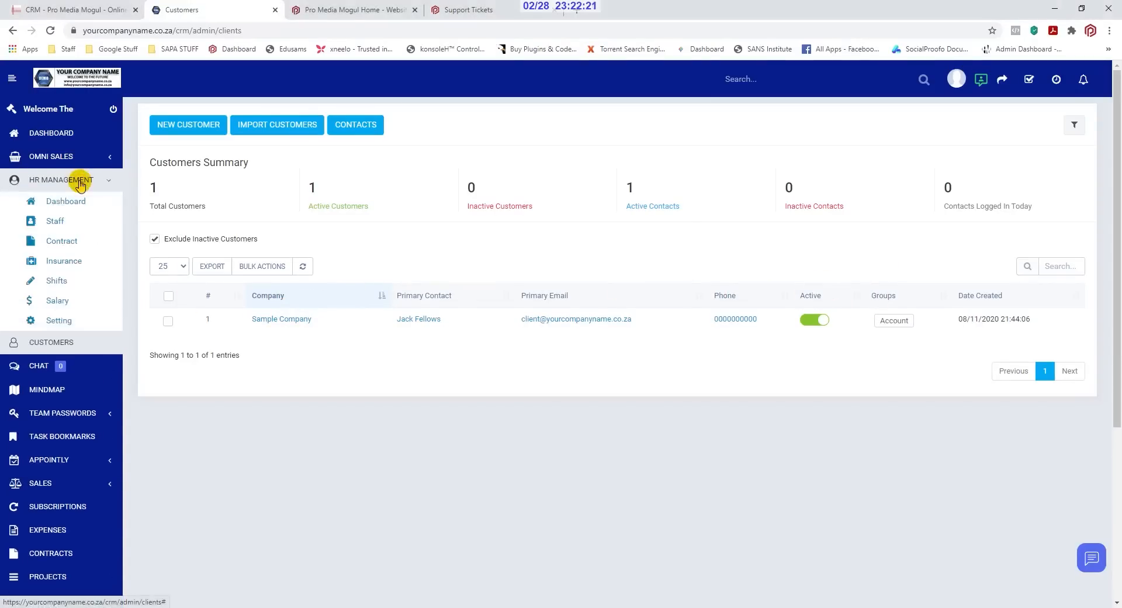
pyautogui.moveTo(61, 220)
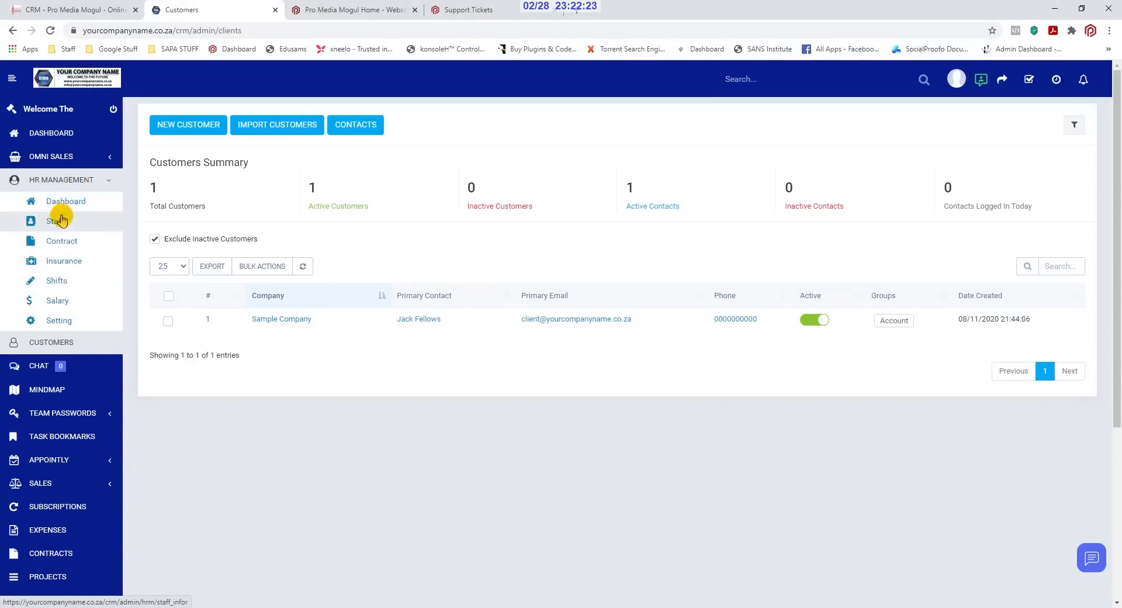
pyautogui.click(55, 220)
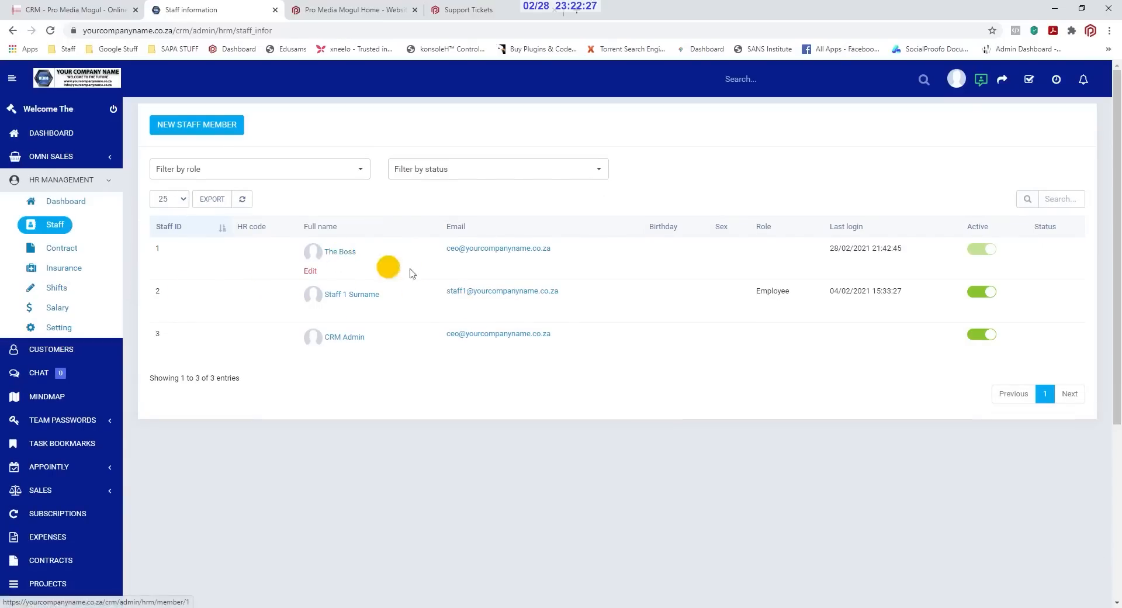
pyautogui.moveTo(351, 294)
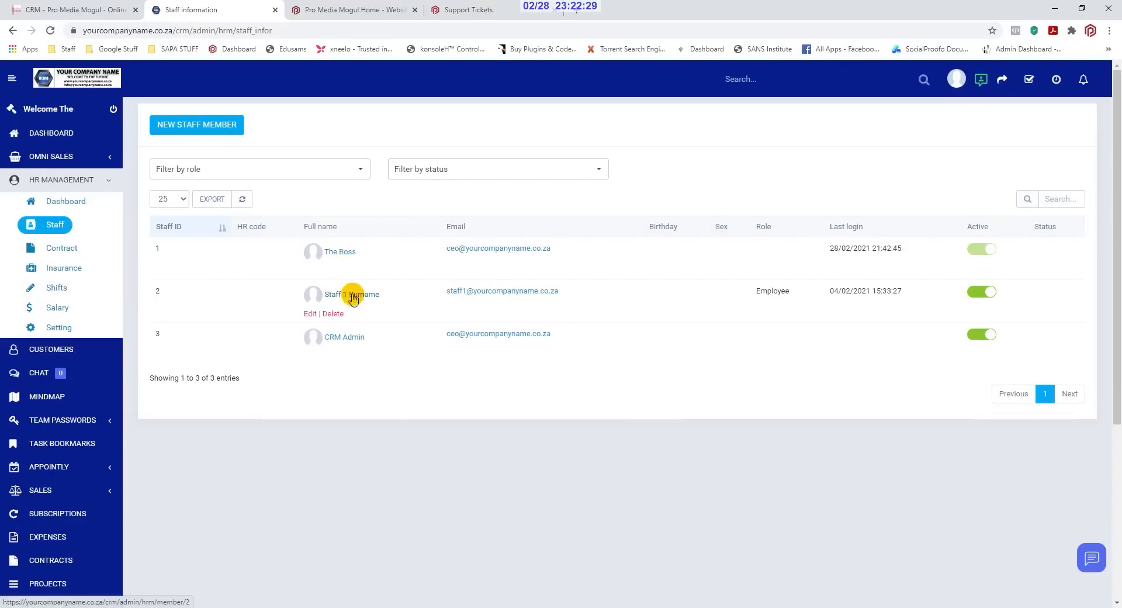
pyautogui.click(351, 293)
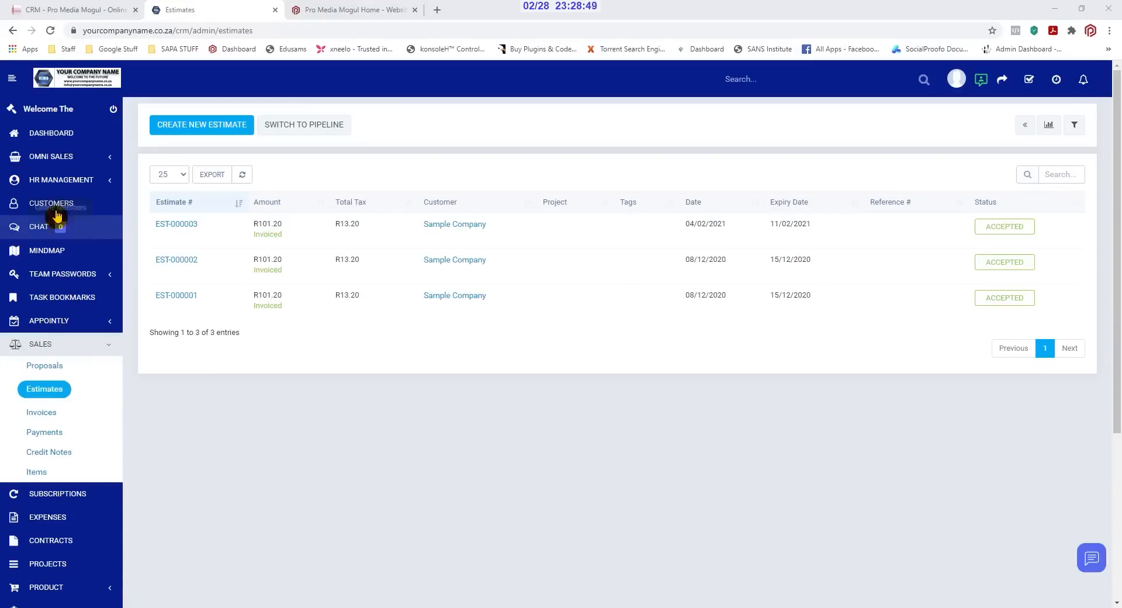
# Open the Sample Company customer profile and review its estimates
pyautogui.click(51, 203)
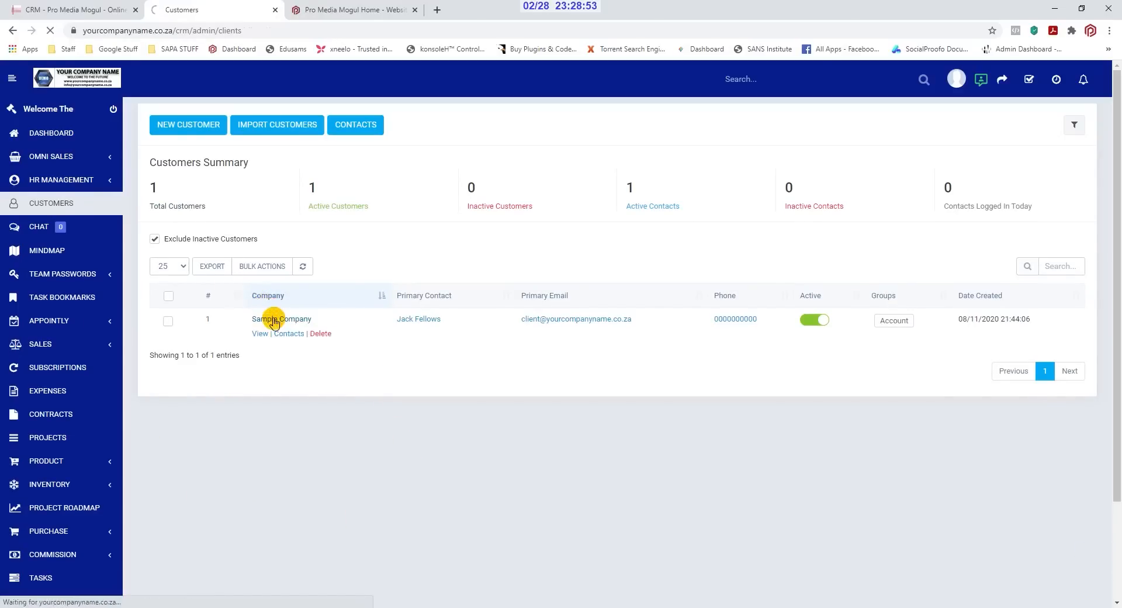
pyautogui.click(281, 318)
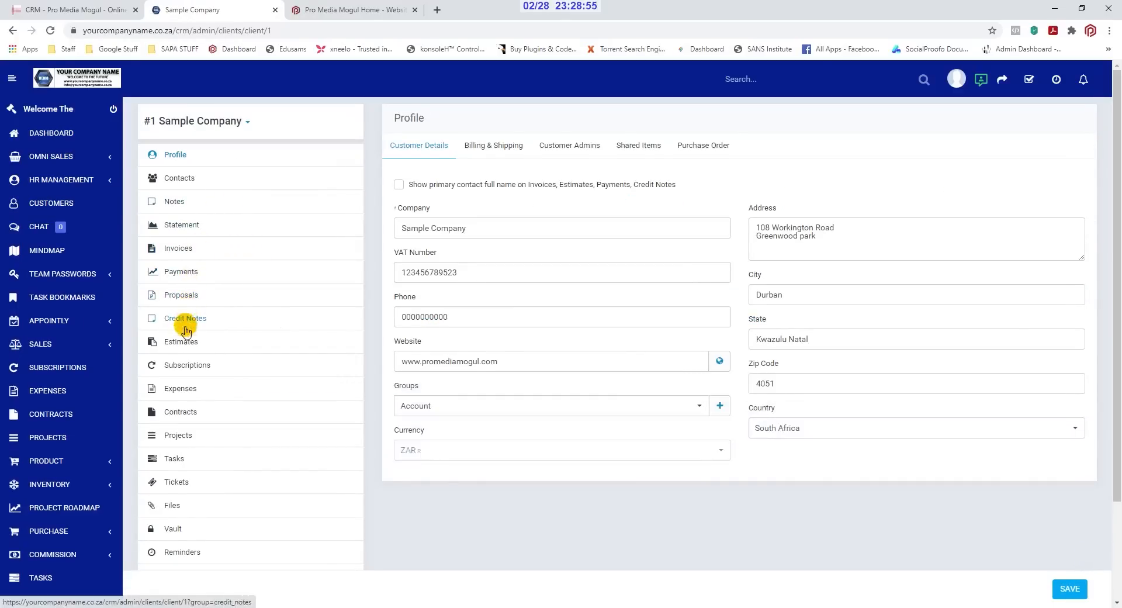
pyautogui.click(181, 342)
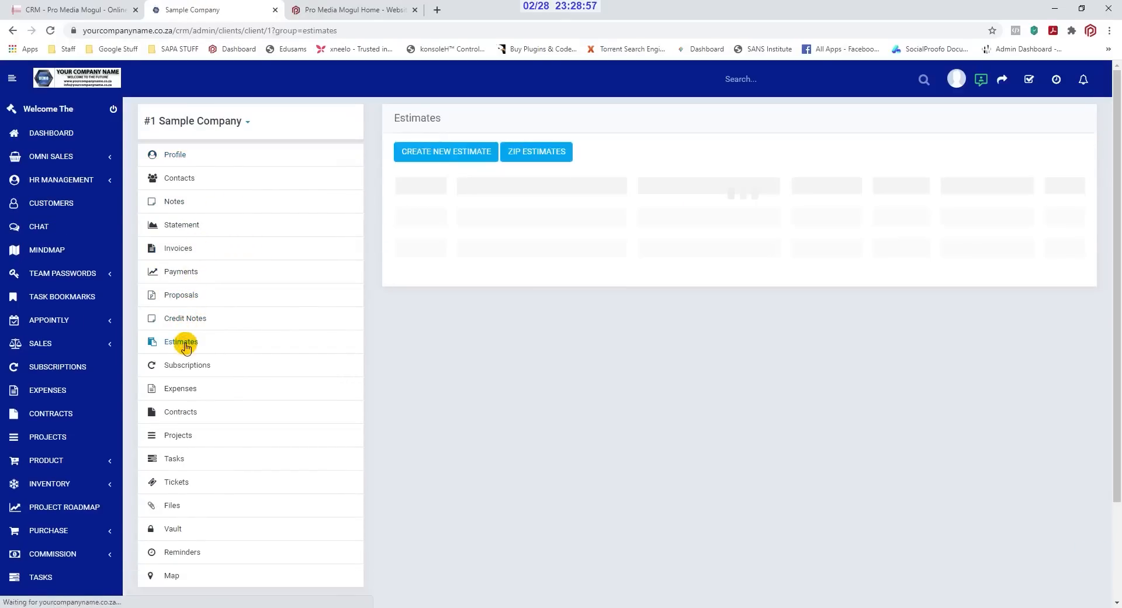
pyautogui.click(180, 341)
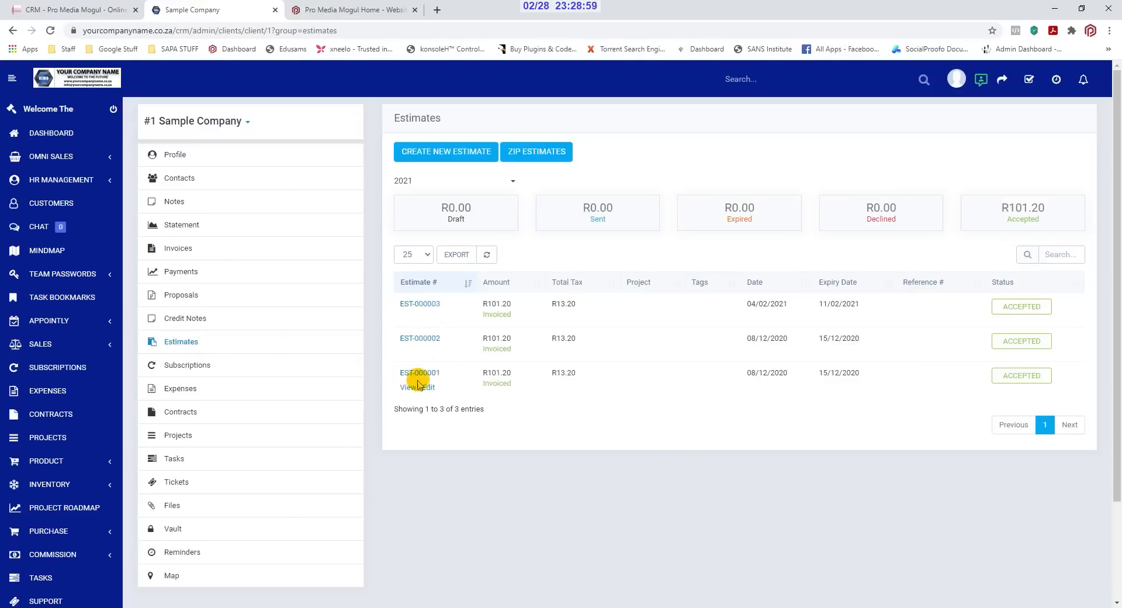
# Review Sample Company's five invoices, then open estimate EST-000092 from its emailed link
pyautogui.click(178, 247)
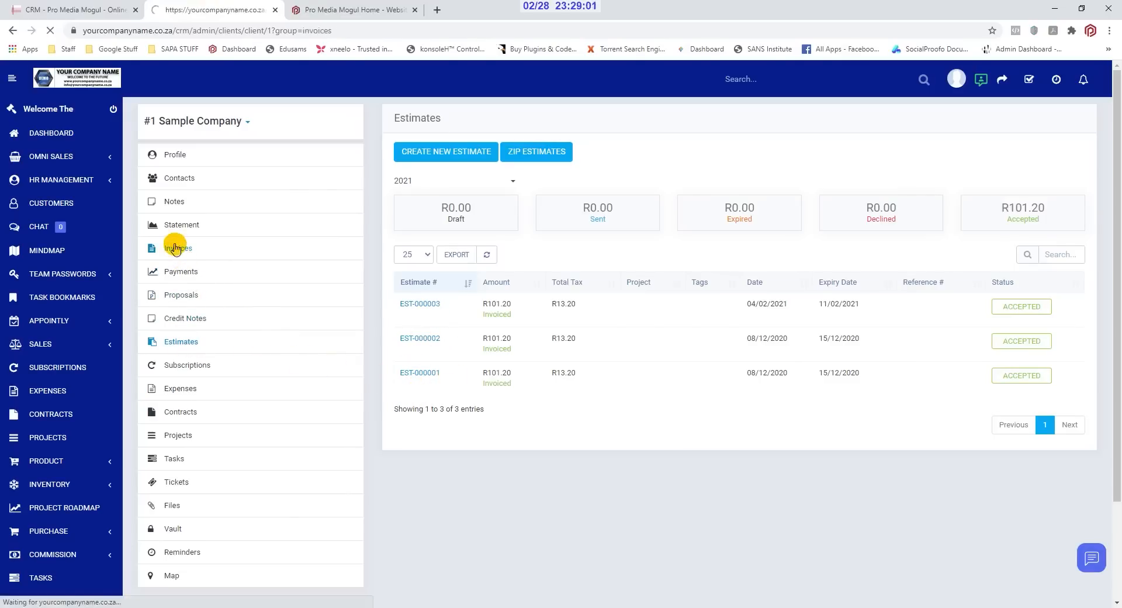
pyautogui.click(178, 248)
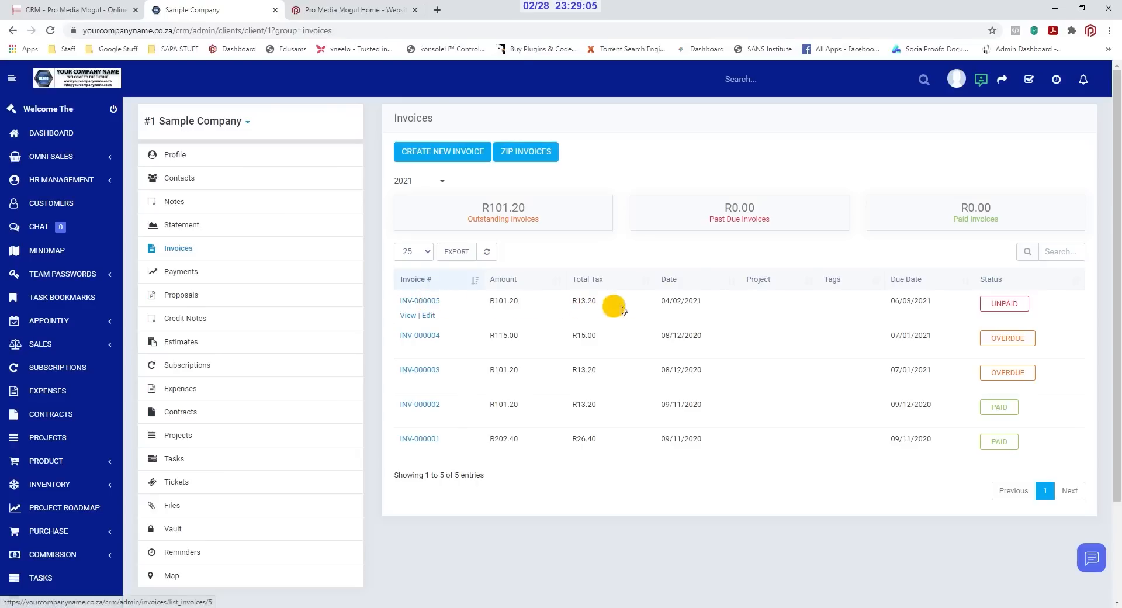
pyautogui.doubleClick(680, 300)
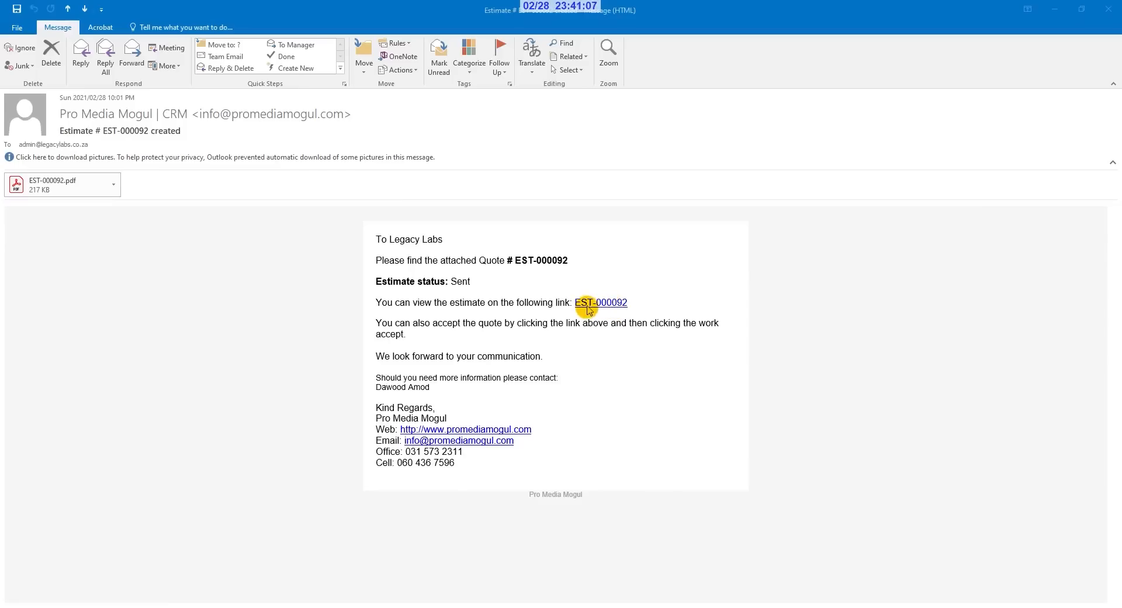
pyautogui.click(599, 301)
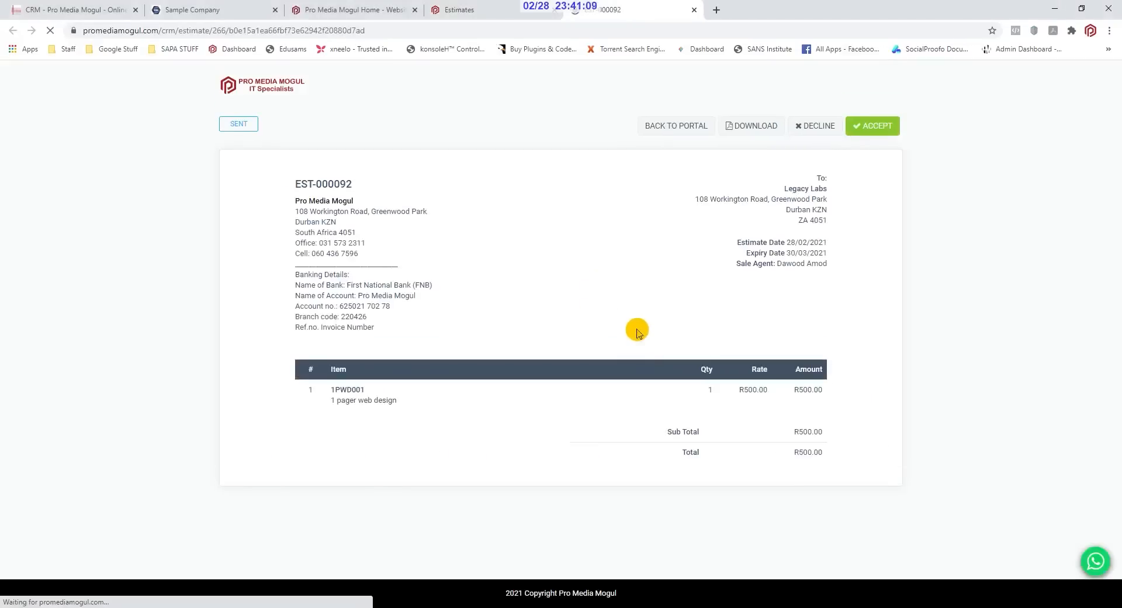
# Accept estimate EST-000092 with a signature, generating unpaid invoice INV-005936 for R500.00
pyautogui.click(871, 125)
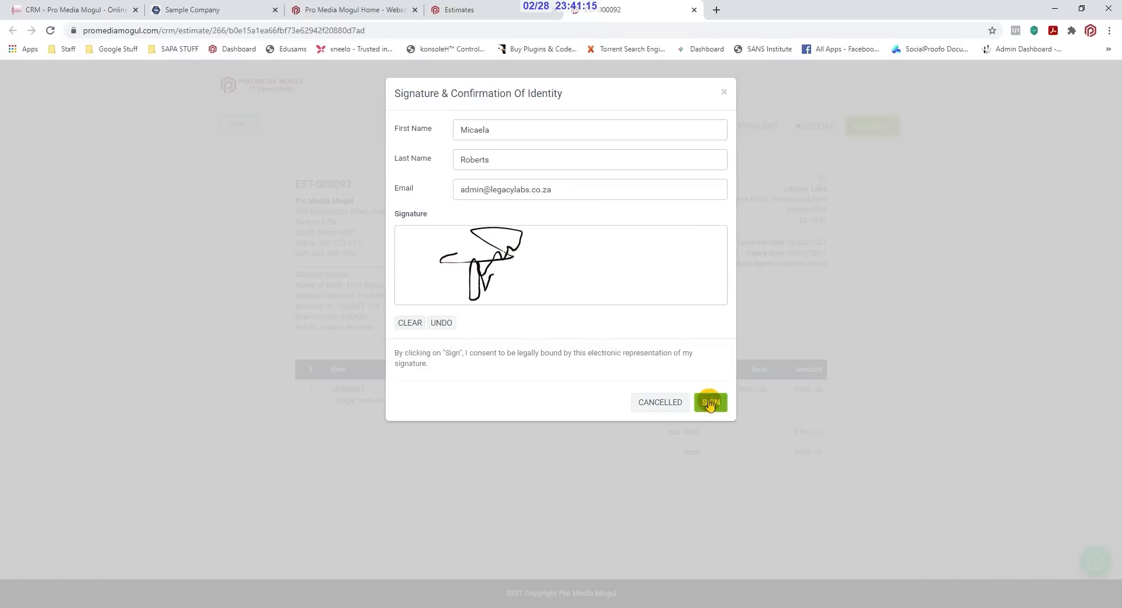
pyautogui.click(709, 401)
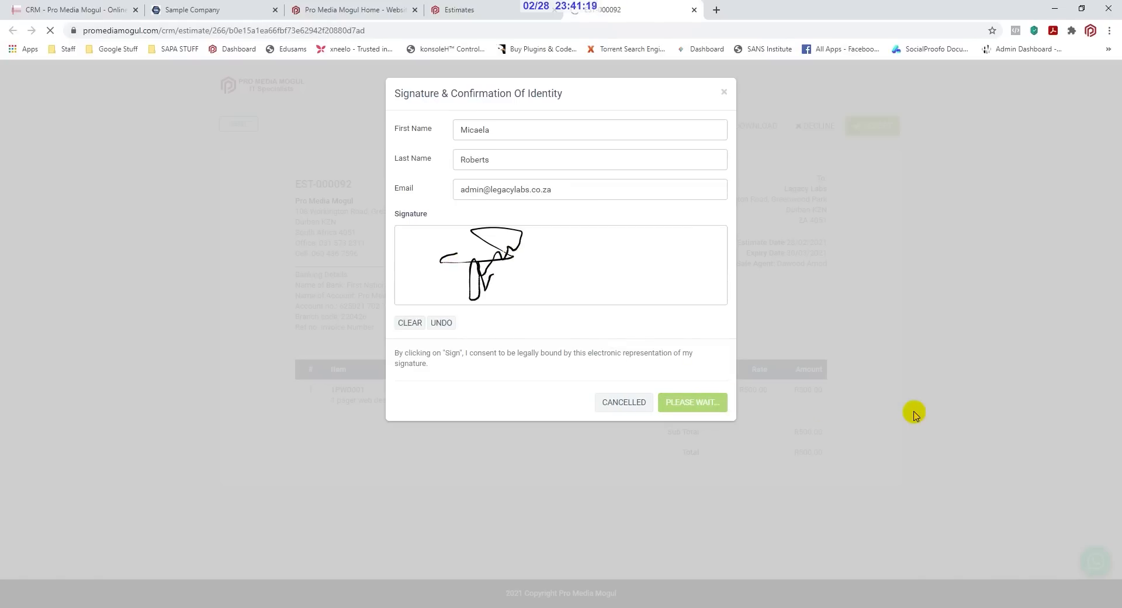
pyautogui.click(692, 401)
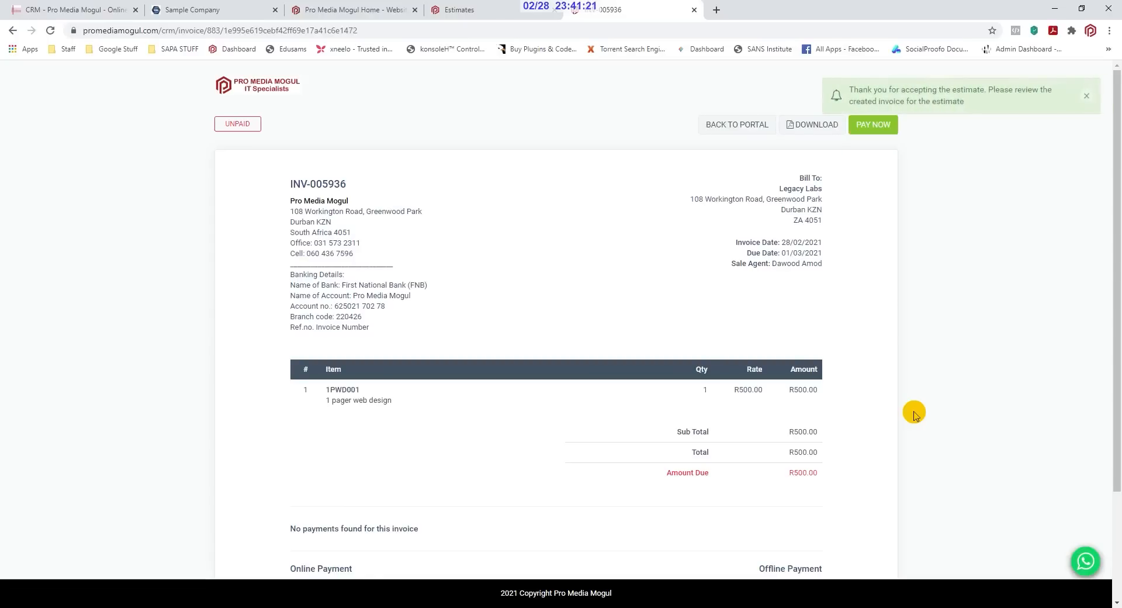
pyautogui.moveTo(601, 169)
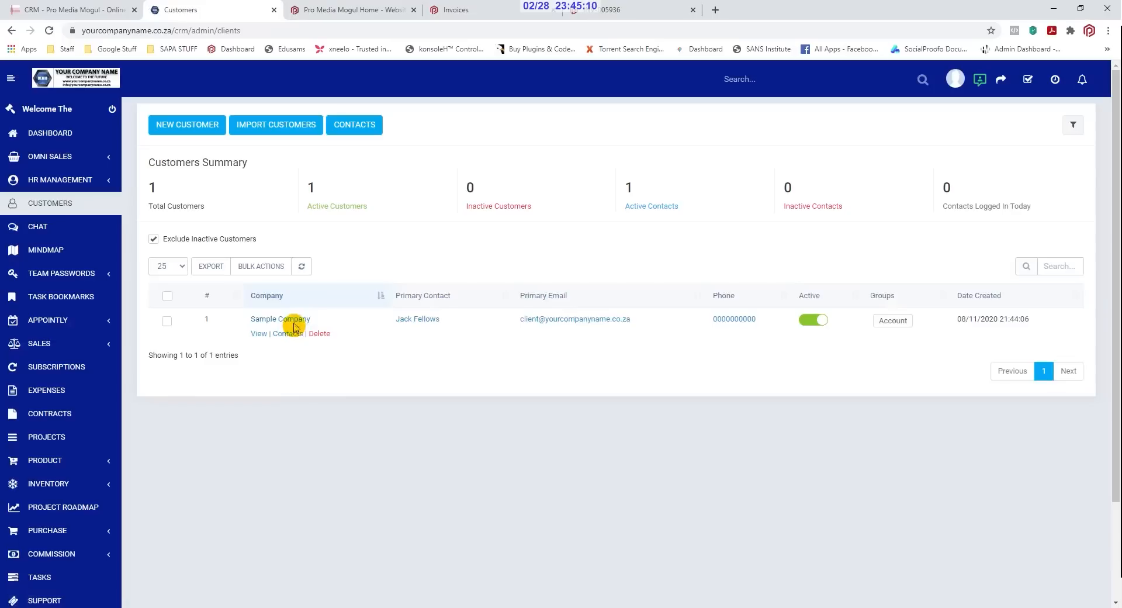
pyautogui.click(280, 318)
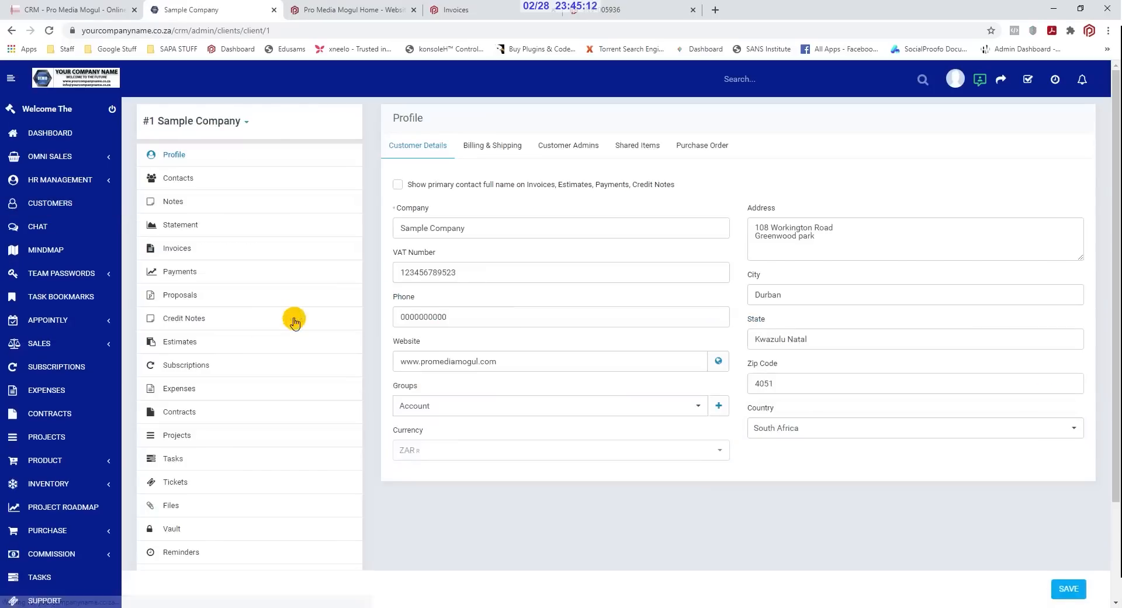
pyautogui.scroll(-3)
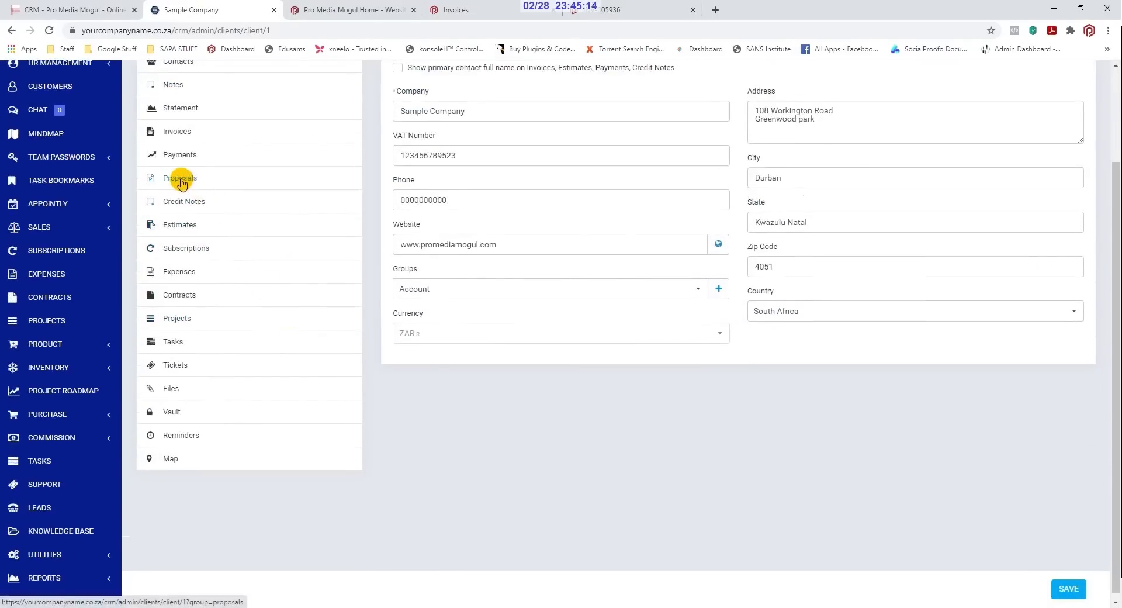
pyautogui.moveTo(211, 252)
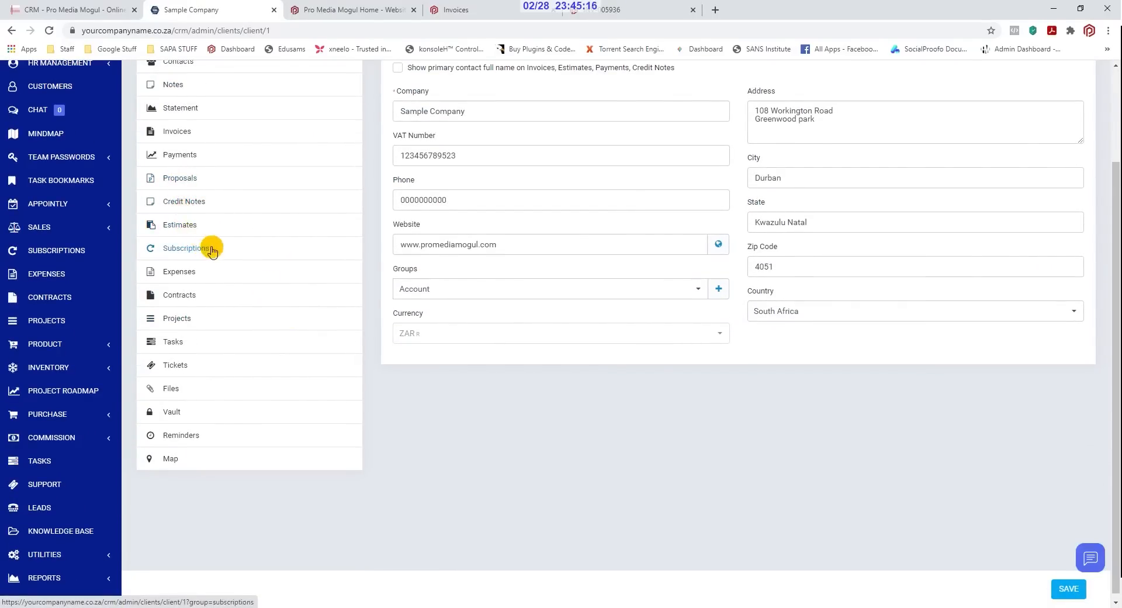
pyautogui.moveTo(197, 321)
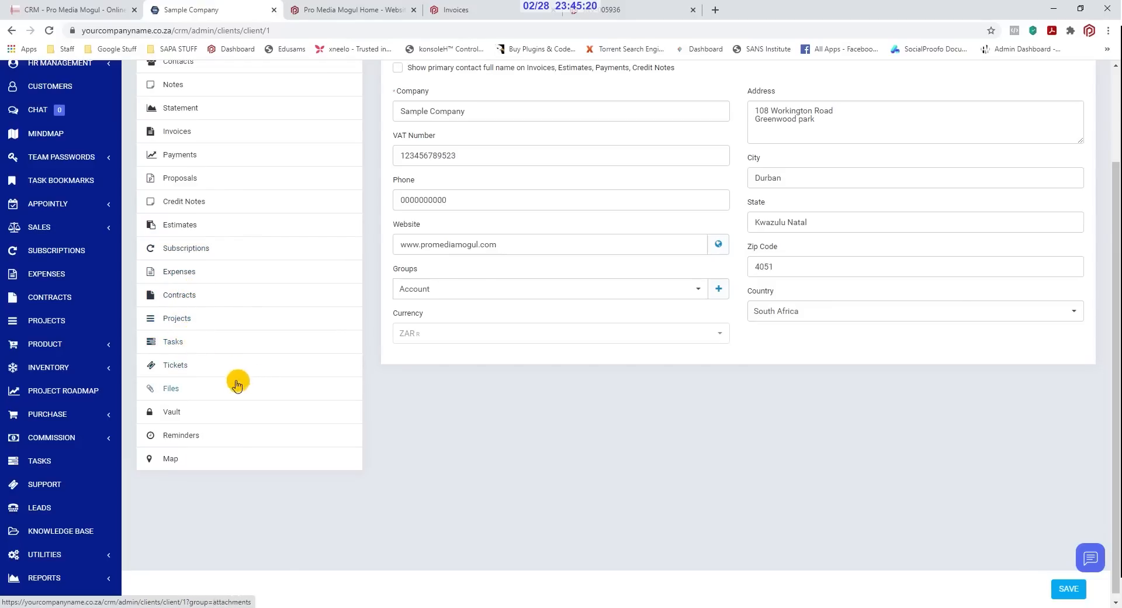
pyautogui.moveTo(171, 393)
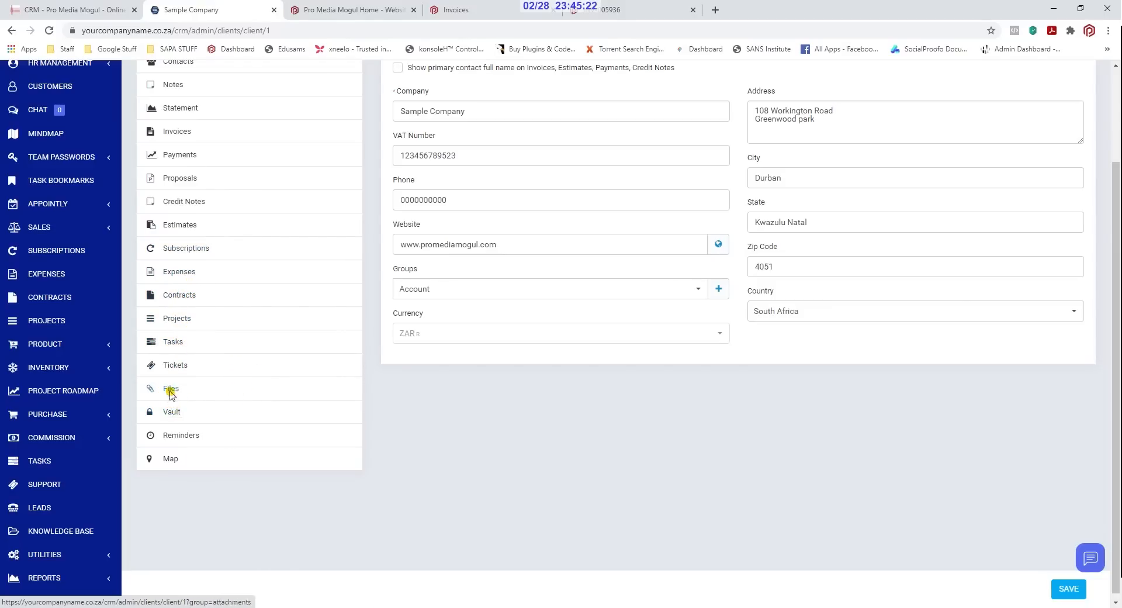
pyautogui.click(170, 389)
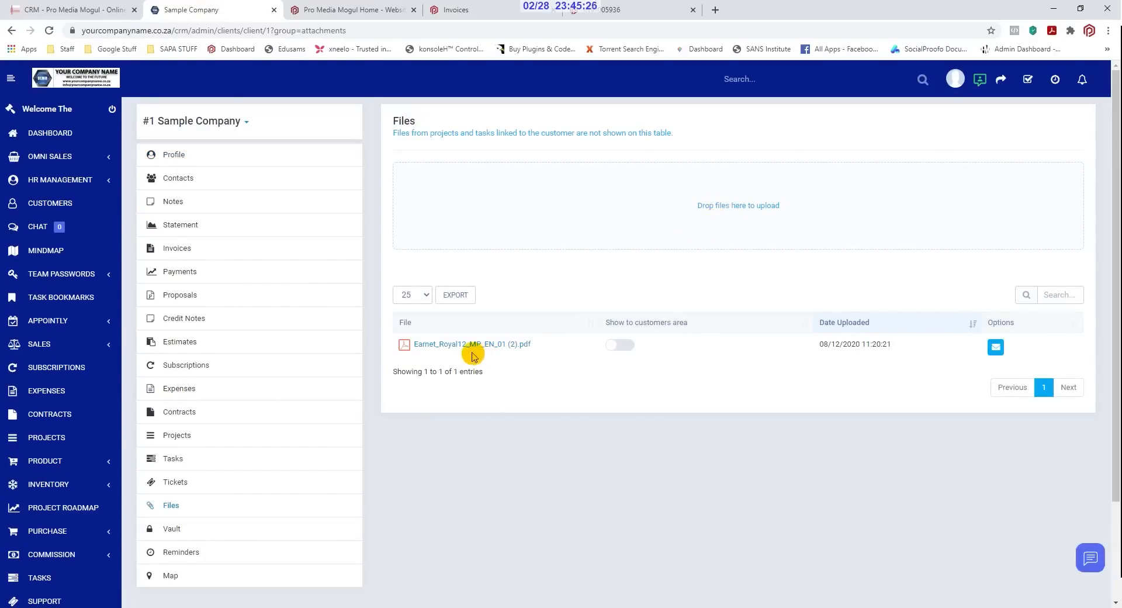
pyautogui.click(181, 551)
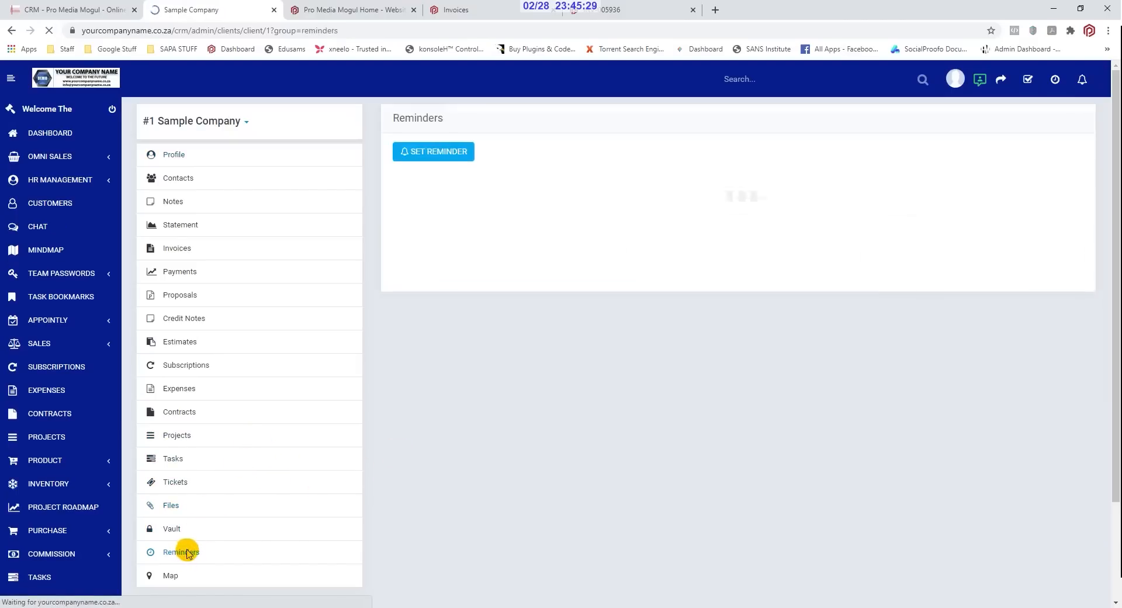
# Fill a reminder for The Boss at 01/03/2021 02:00 with description and email notification
pyautogui.click(182, 551)
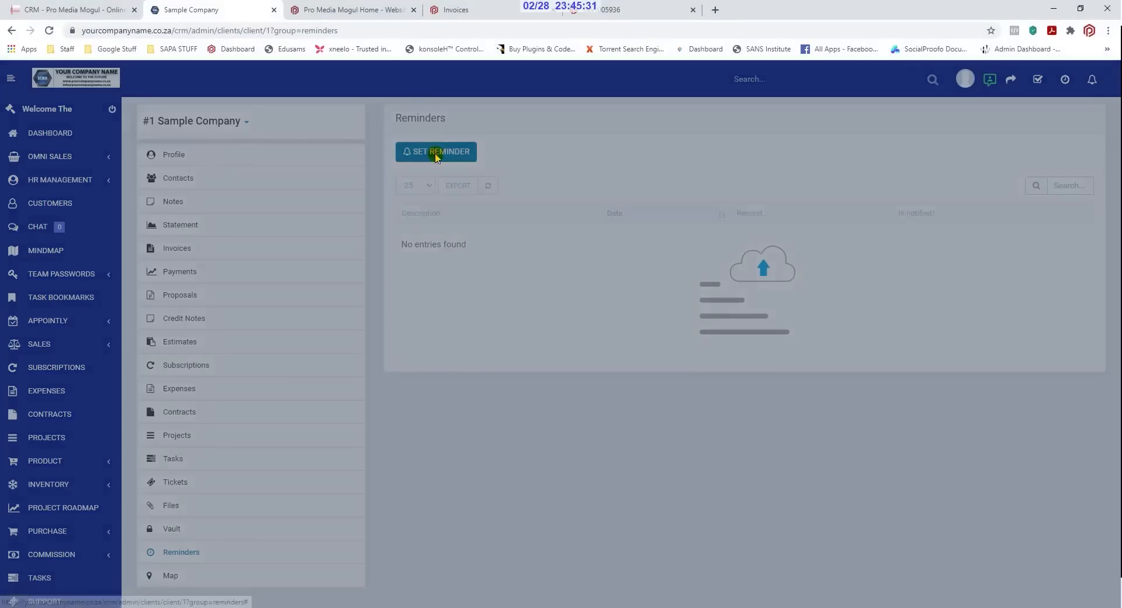
pyautogui.click(436, 152)
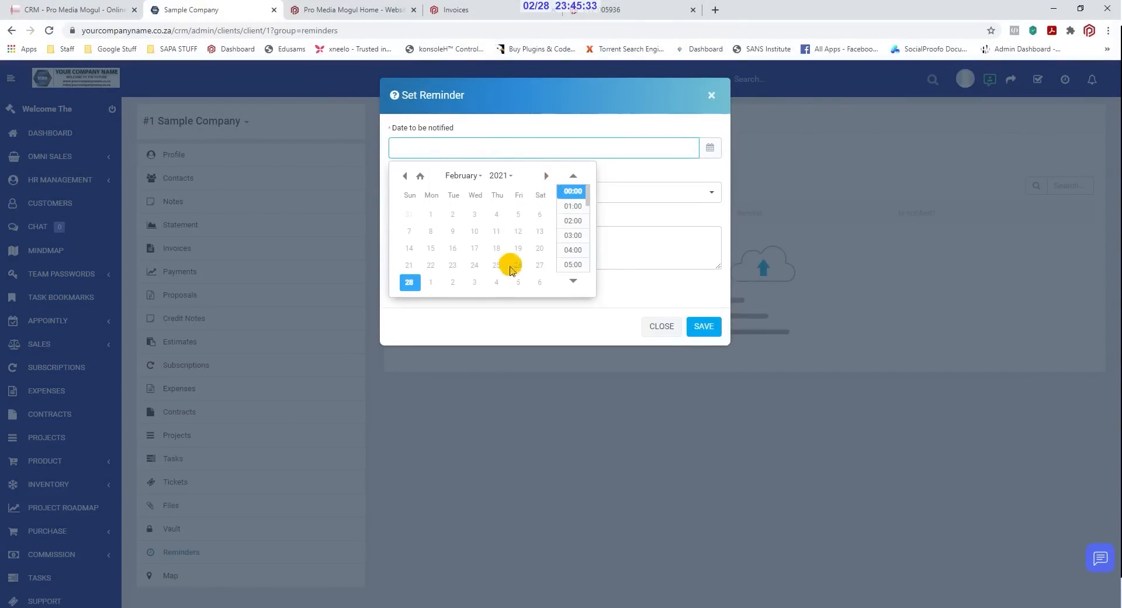
pyautogui.click(573, 220)
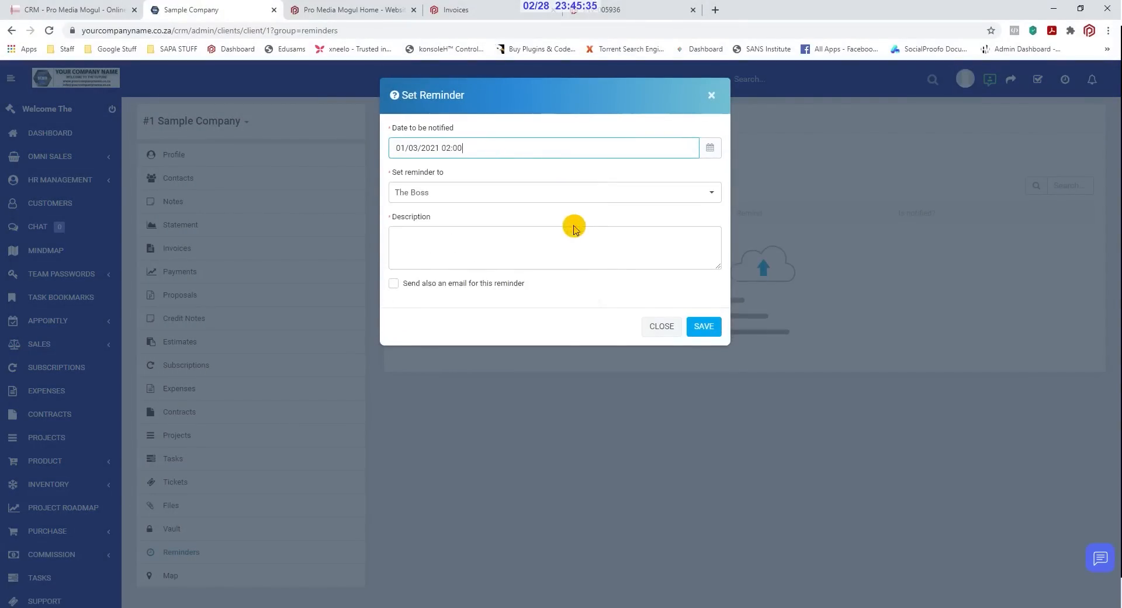
pyautogui.click(555, 247)
pyautogui.write('ywteyt')
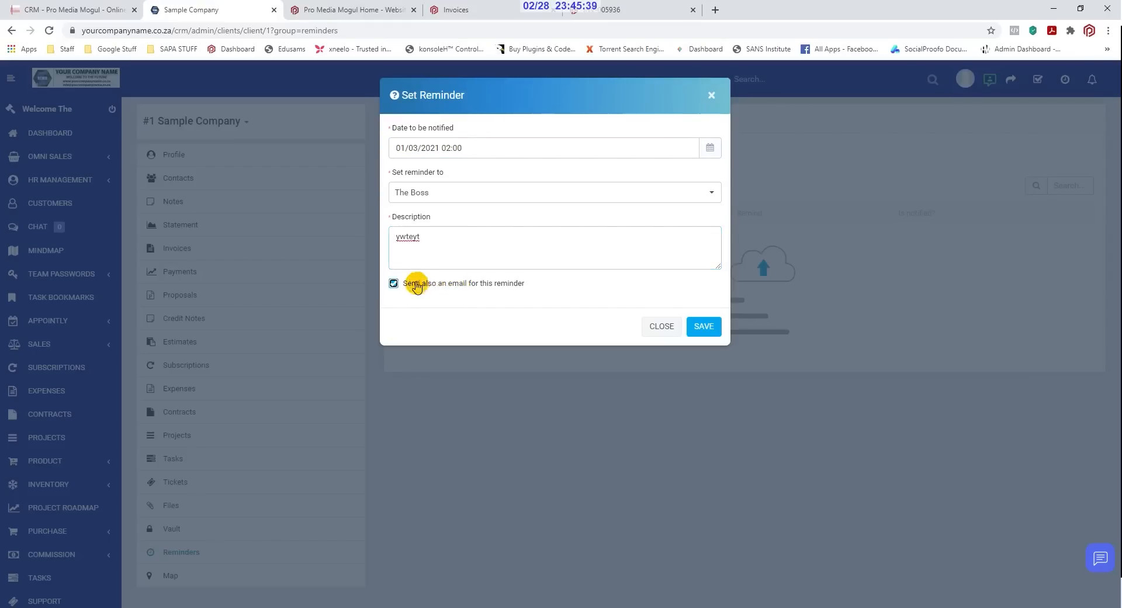
pyautogui.click(39, 226)
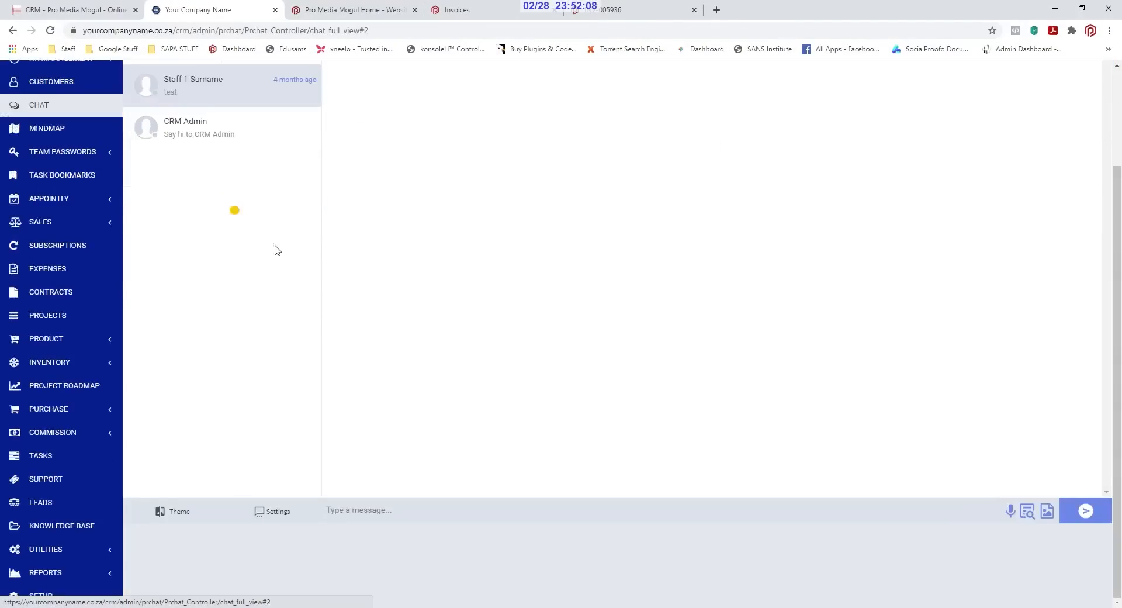
pyautogui.moveTo(397, 501)
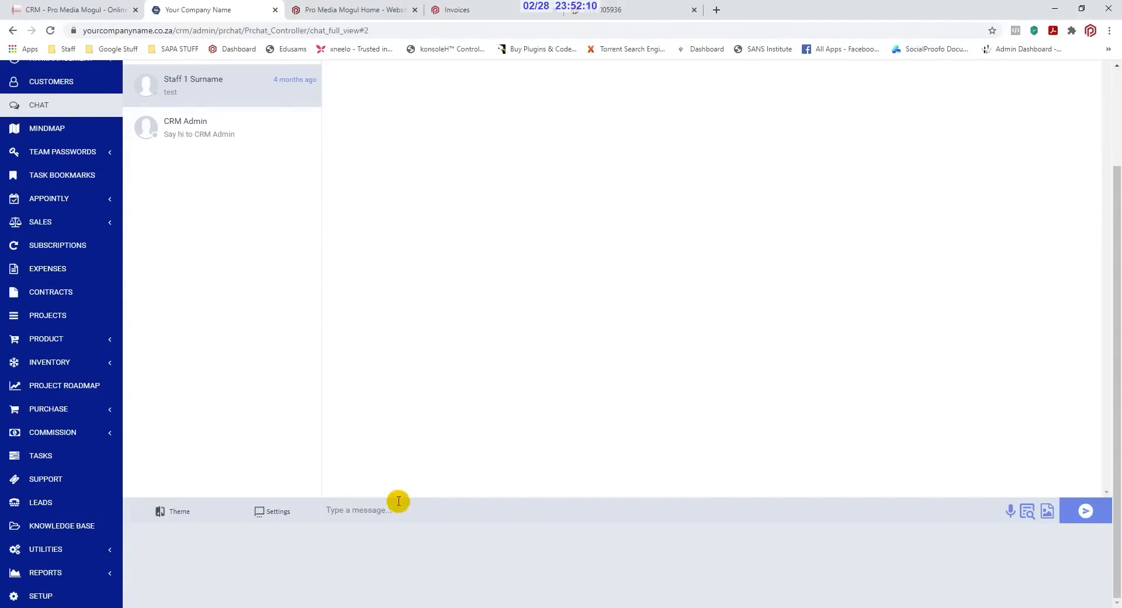
# View the Sales process mind map from chat and expand the Appointly menu
pyautogui.click(47, 128)
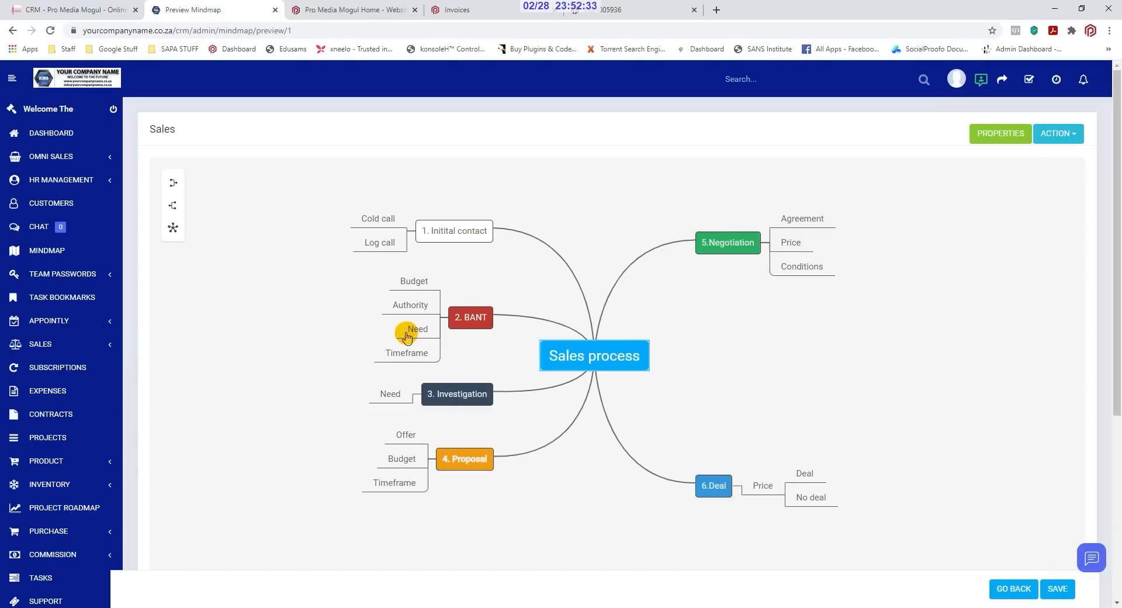
pyautogui.moveTo(49, 320)
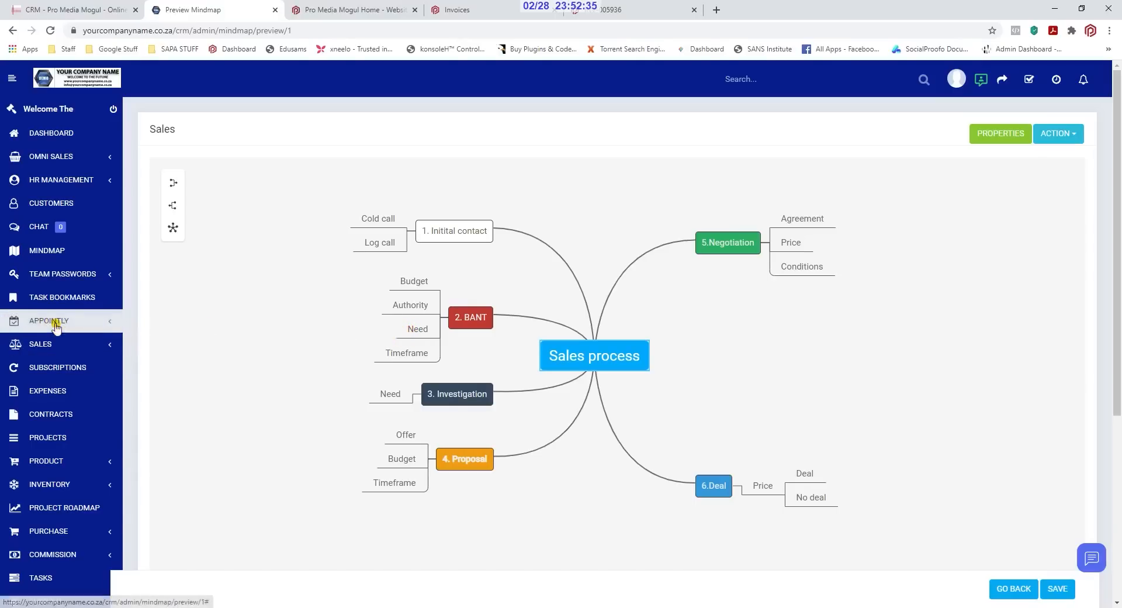
pyautogui.click(48, 320)
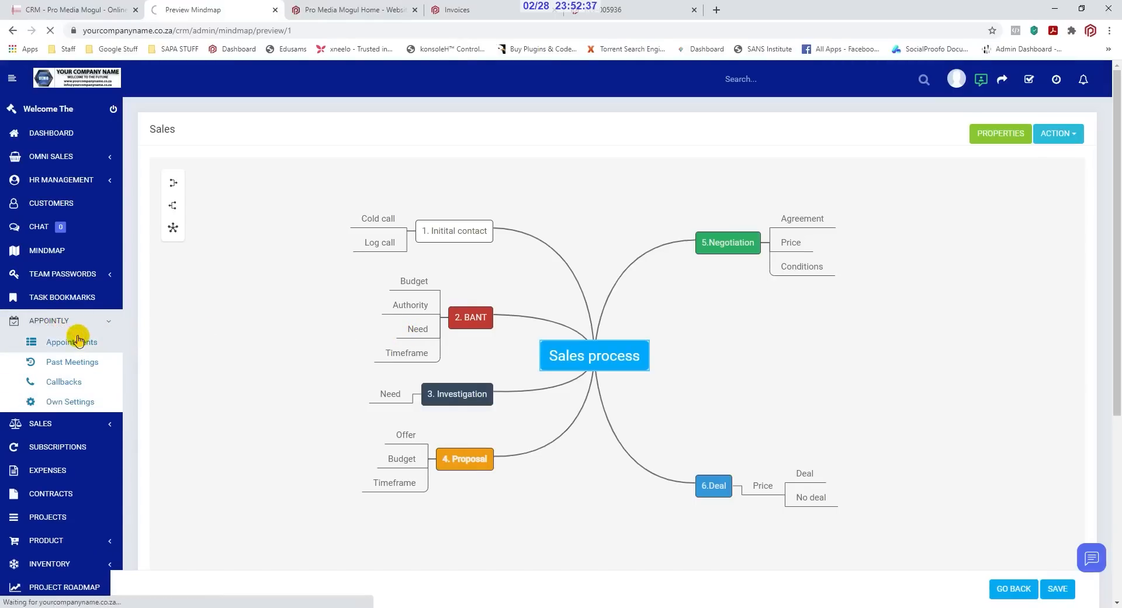
# Open and discard a new appointment form, then open invoice INV-005935's PDF from Outlook
pyautogui.click(71, 341)
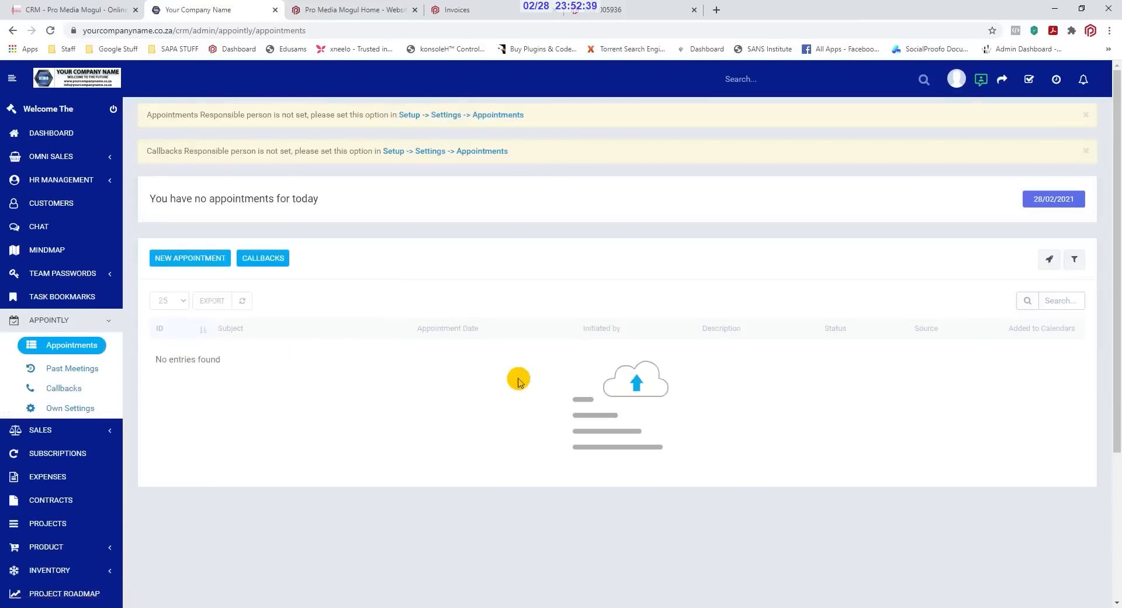
pyautogui.click(190, 257)
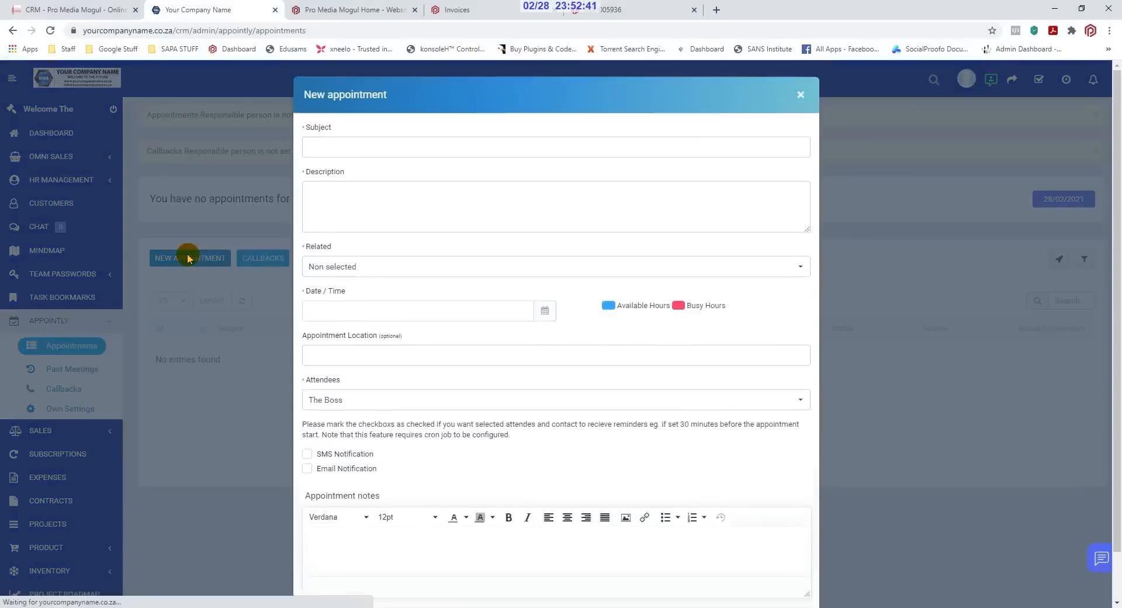
pyautogui.moveTo(541, 297)
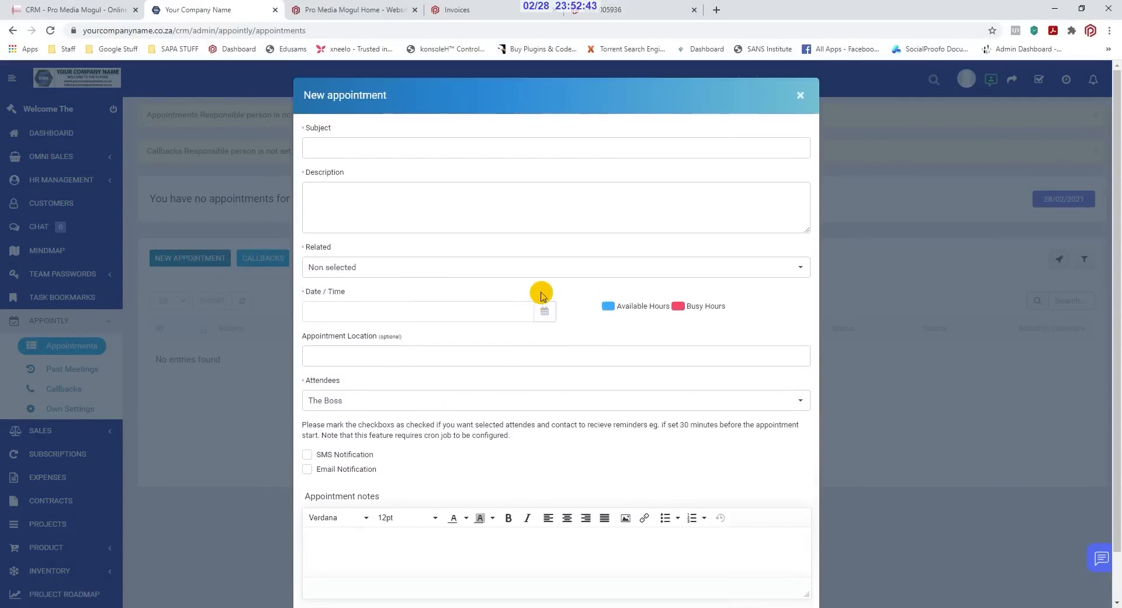
pyautogui.scroll(-3)
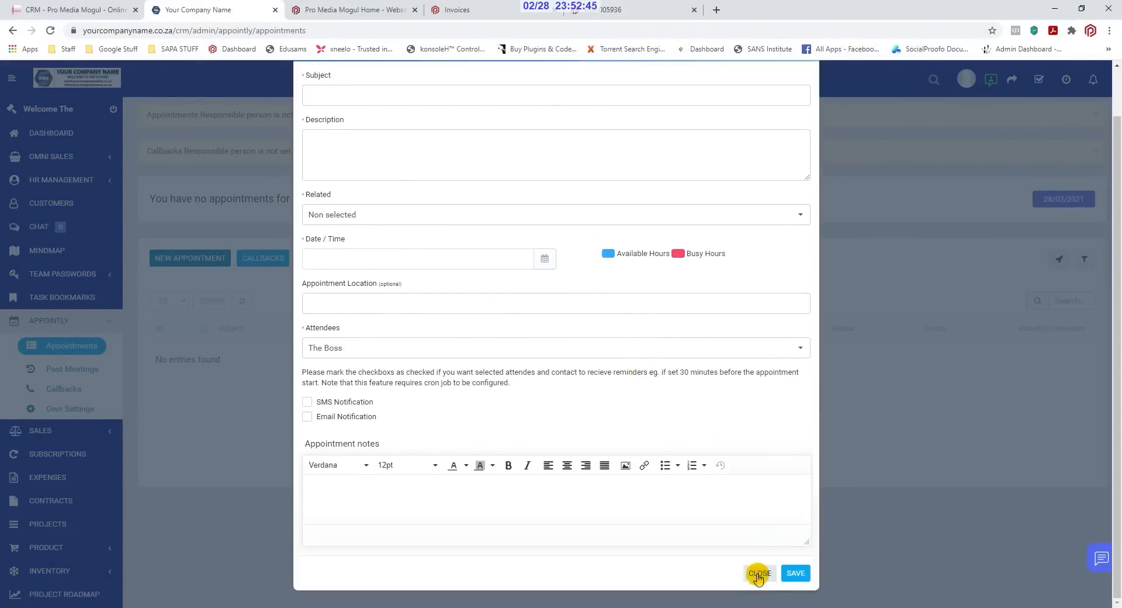
pyautogui.click(757, 572)
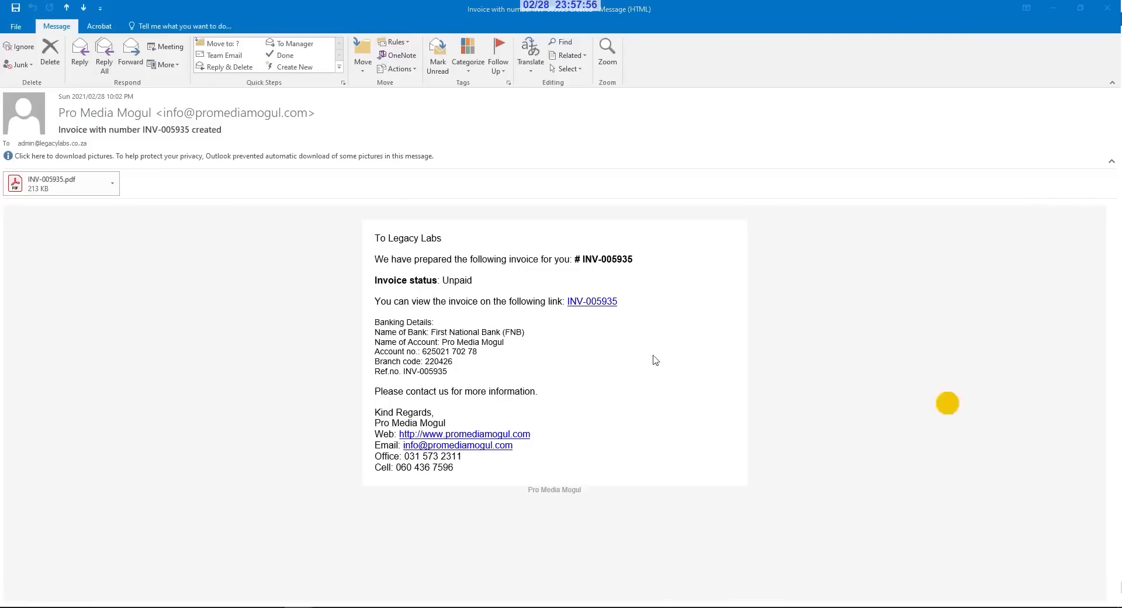
pyautogui.click(61, 182)
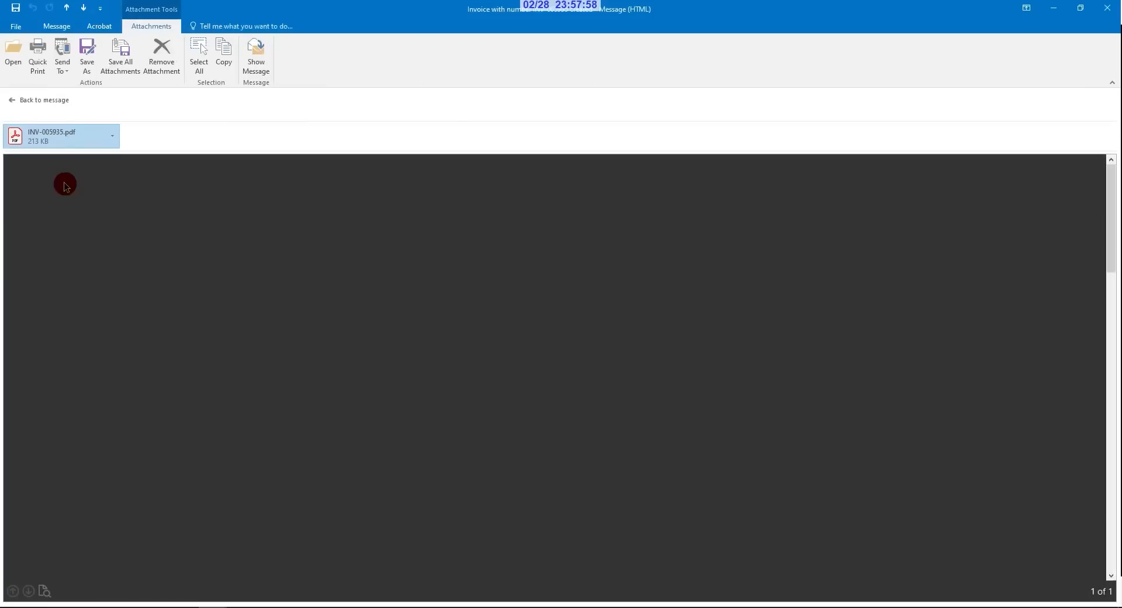
pyautogui.doubleClick(61, 136)
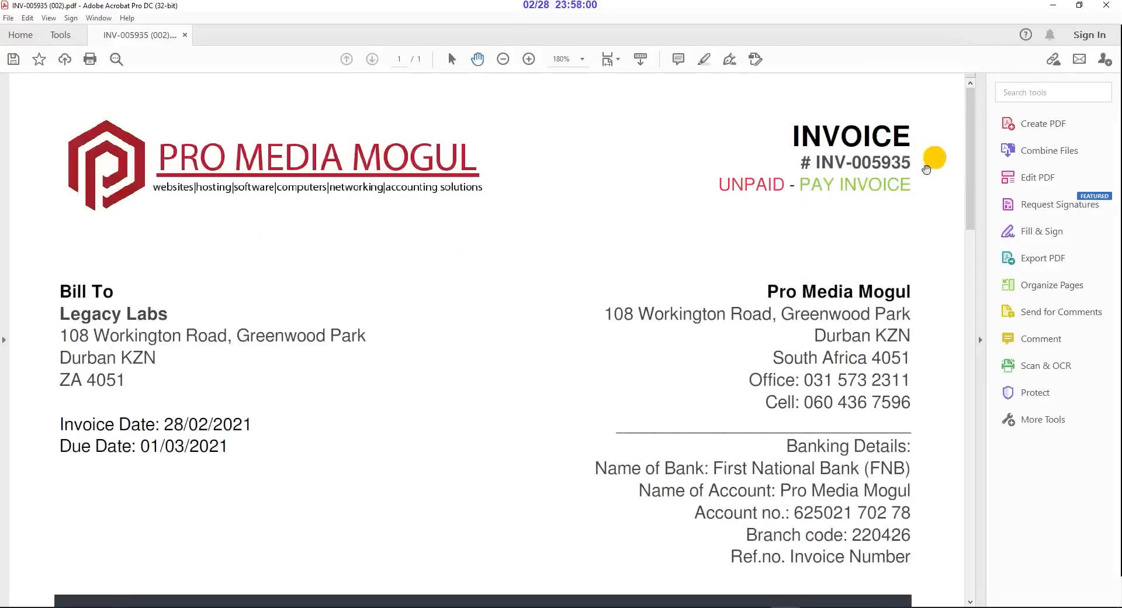
pyautogui.moveTo(866, 186)
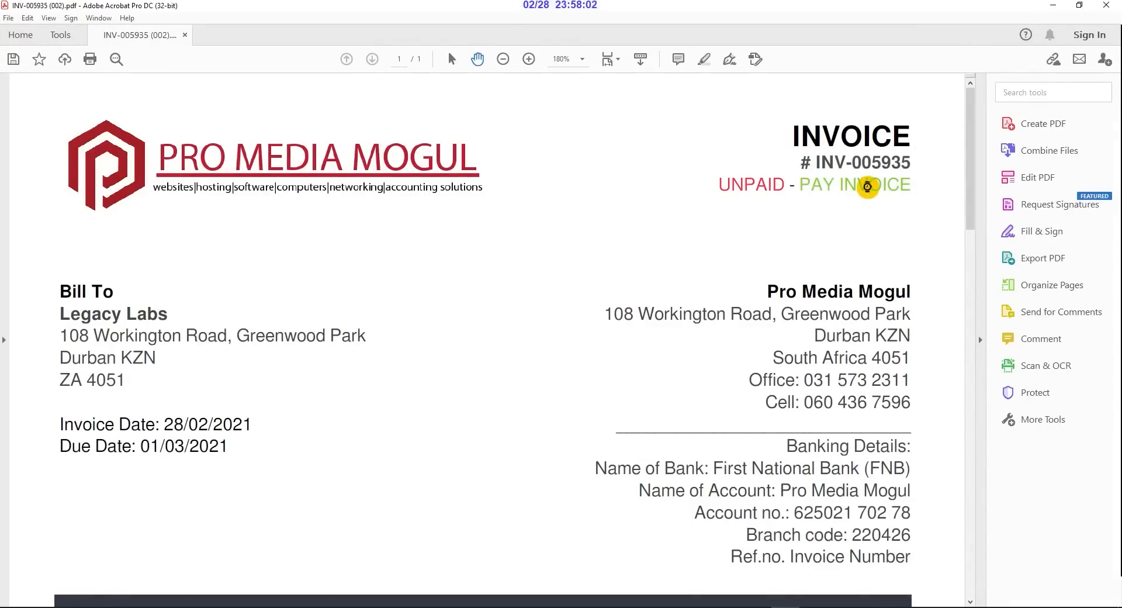
# Follow invoice INV-005935's pay-invoice link and start paying the 250.00 amount online
pyautogui.click(865, 184)
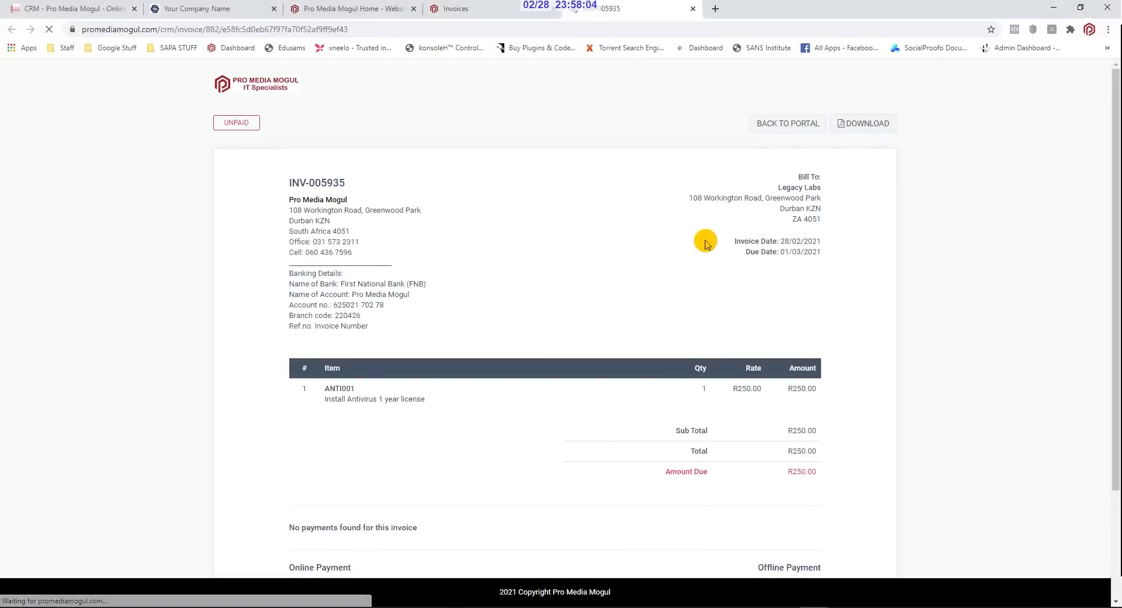
pyautogui.scroll(-3)
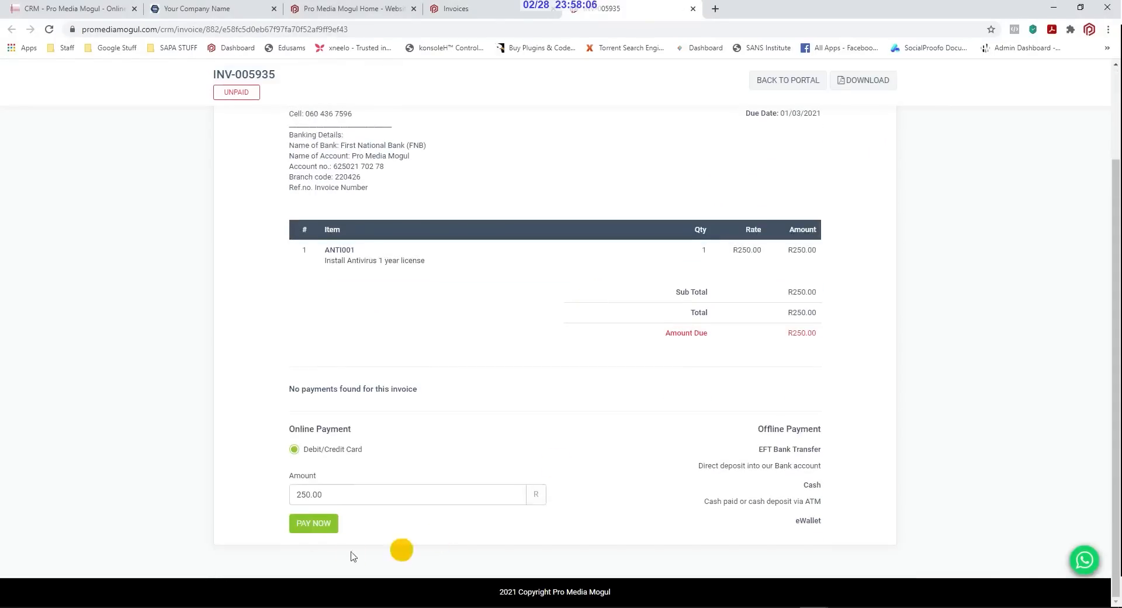
pyautogui.tripleClick(406, 494)
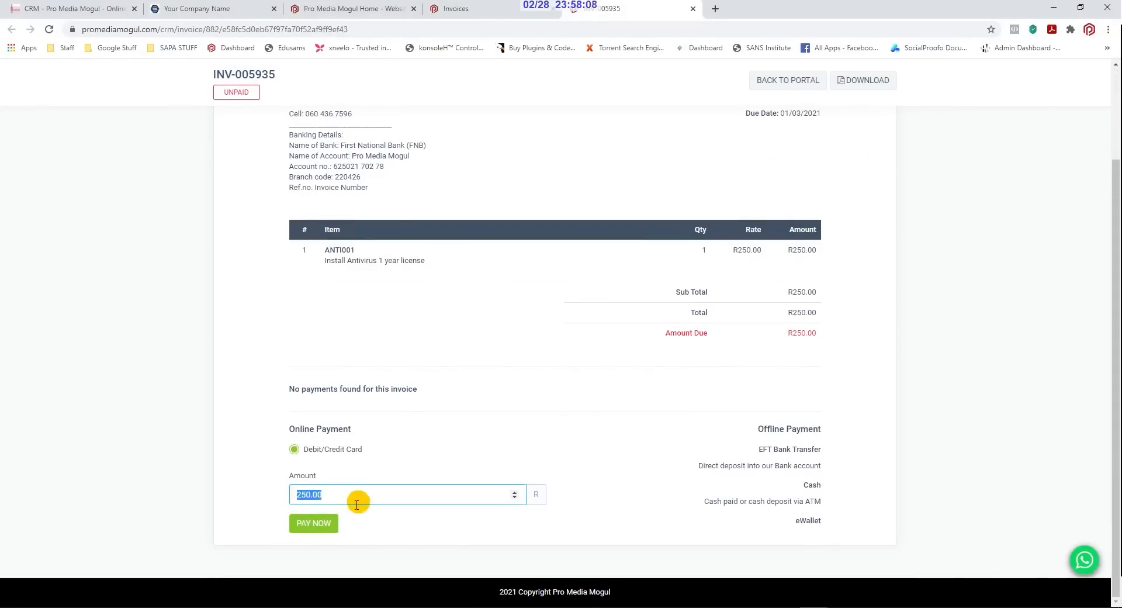
pyautogui.click(313, 522)
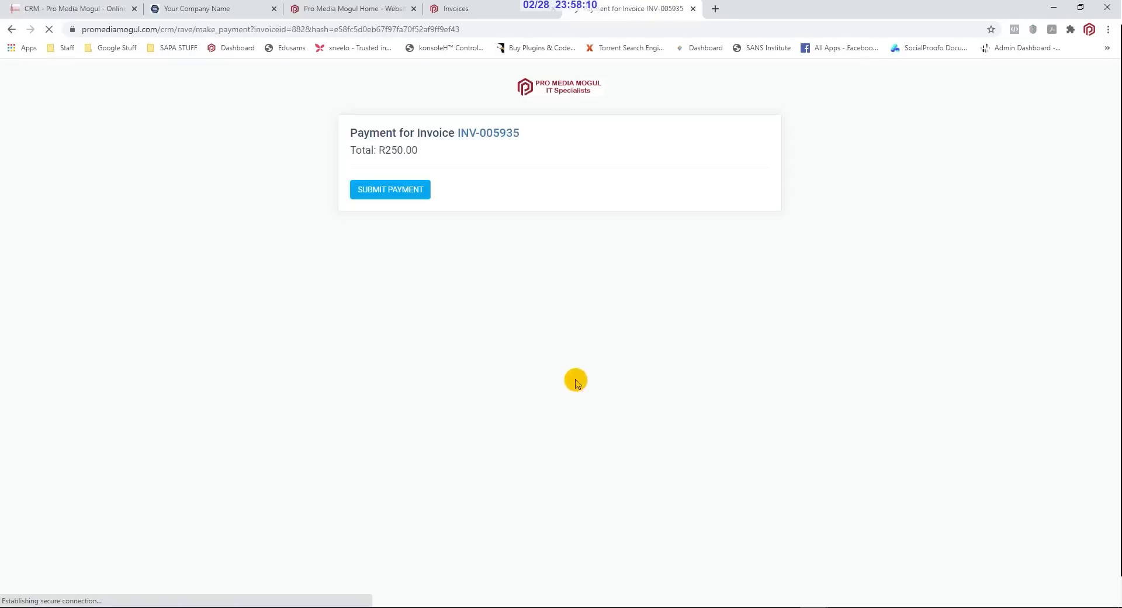
# Submit the ZAR 257.25 payment and begin entering the saved Mastercard card details
pyautogui.click(390, 188)
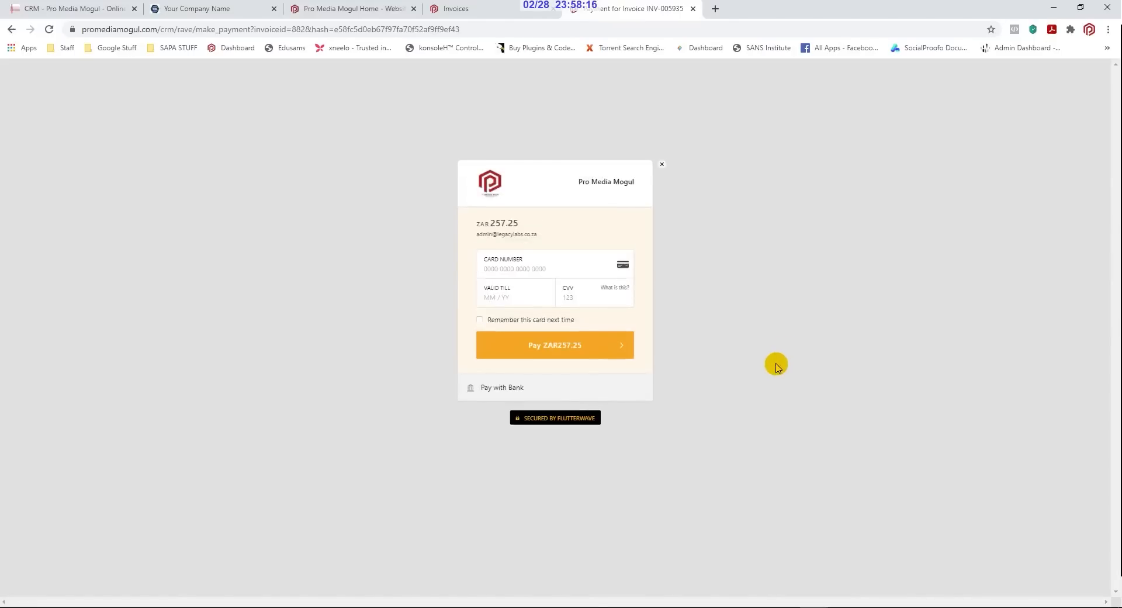
pyautogui.click(514, 267)
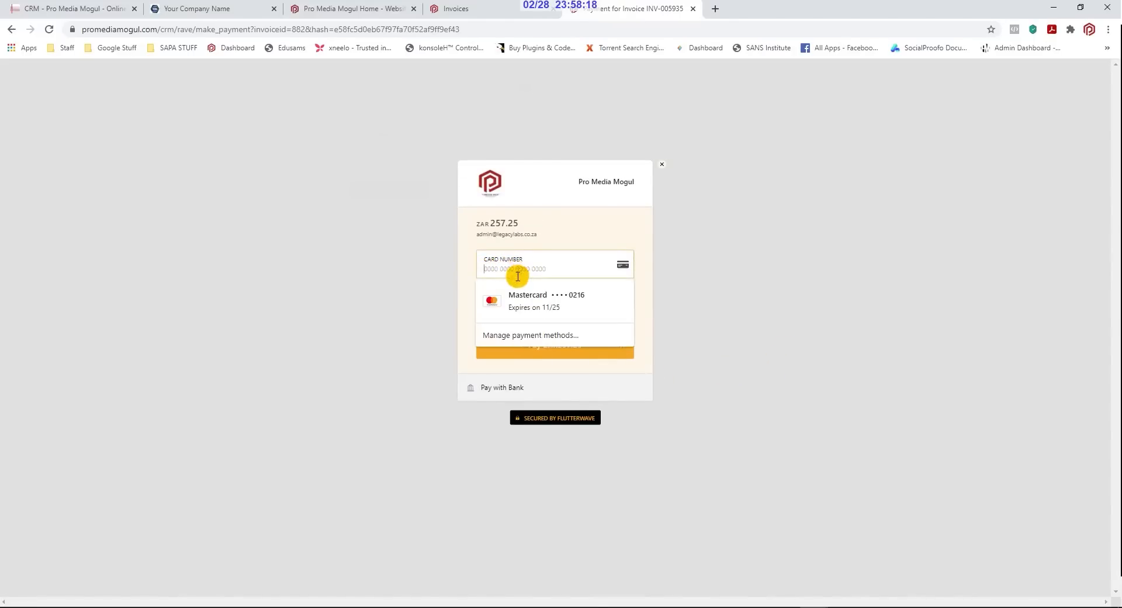
pyautogui.click(516, 269)
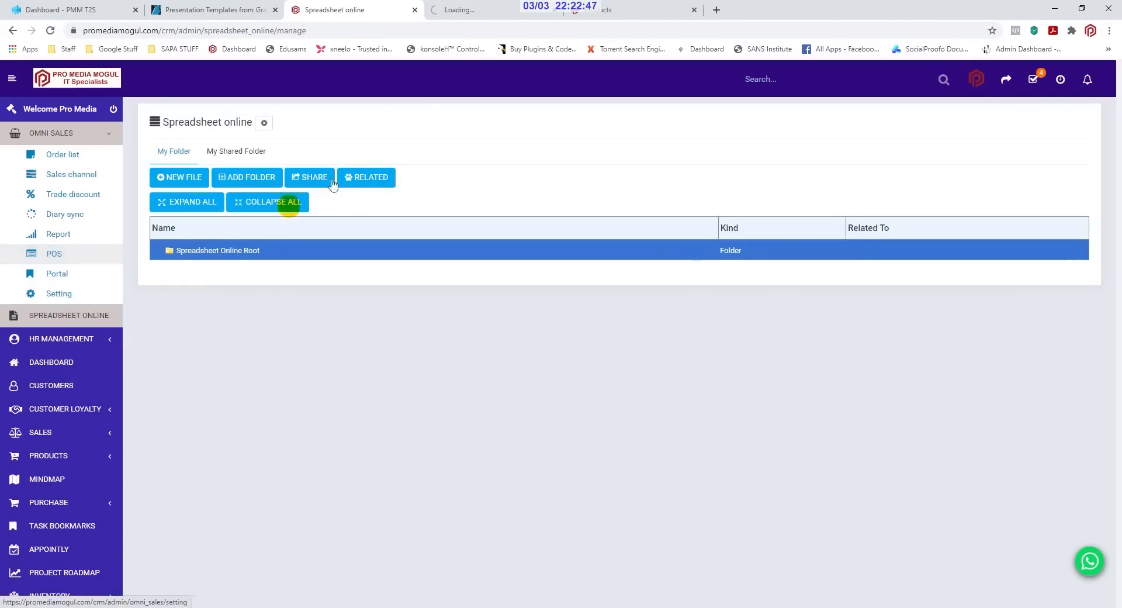
# Ring up a TP-LINK WiFi camera (R1,500) for customer 1STHoldings at POS and proceed to payment
pyautogui.click(53, 253)
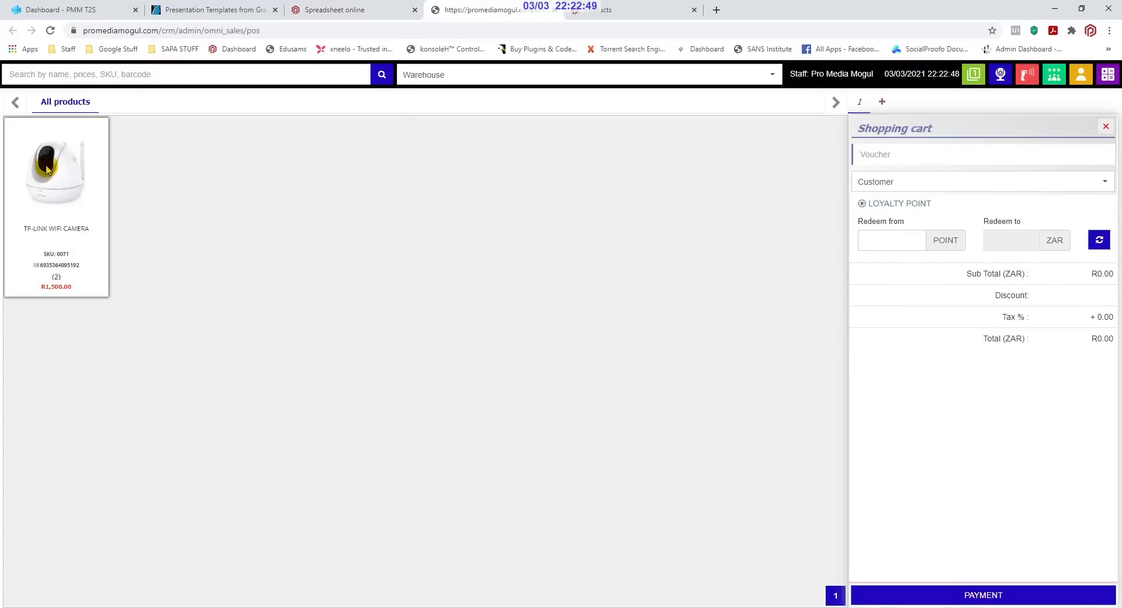
pyautogui.click(56, 168)
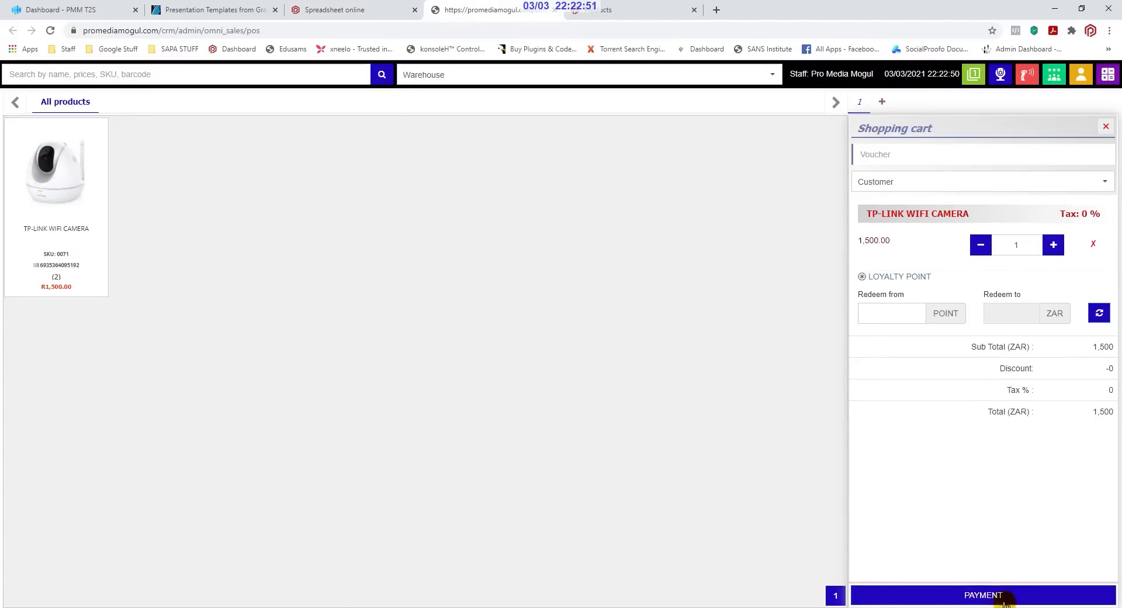
pyautogui.click(981, 181)
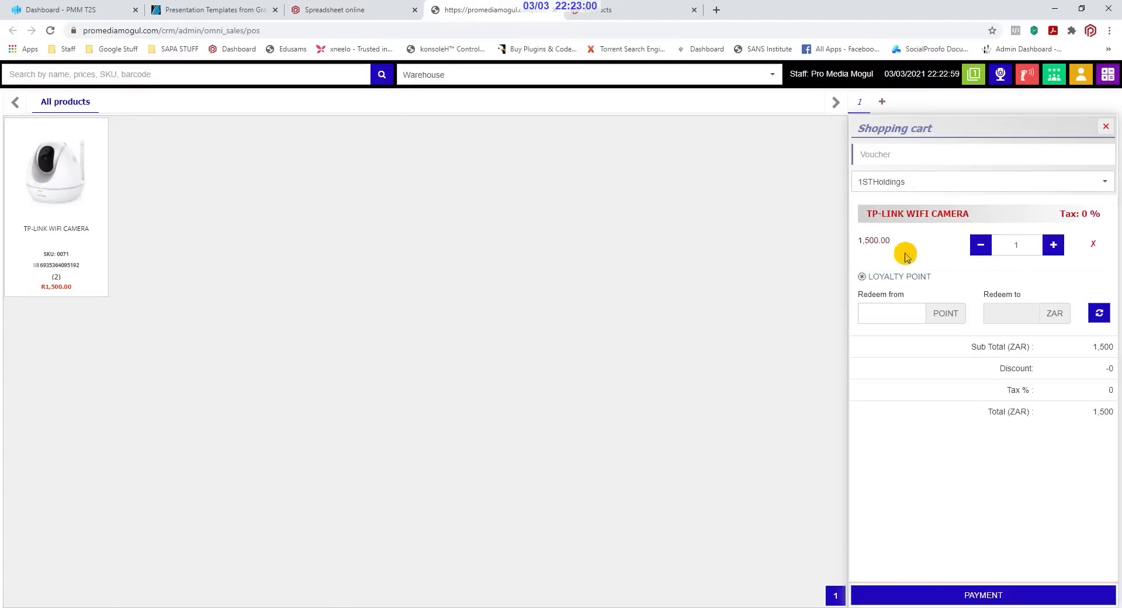
pyautogui.click(982, 595)
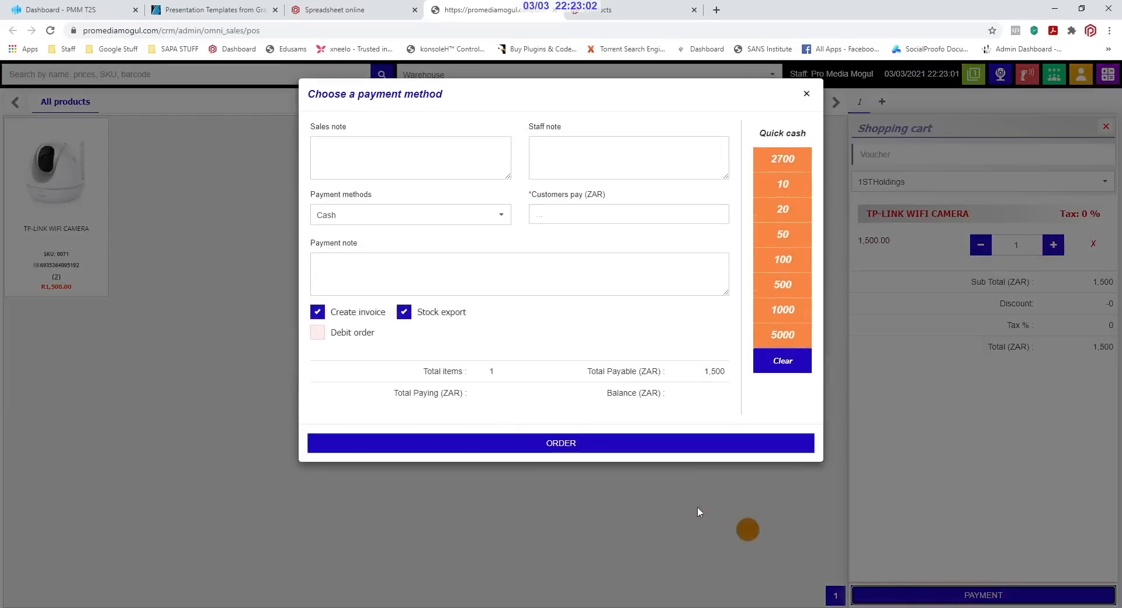
pyautogui.click(351, 9)
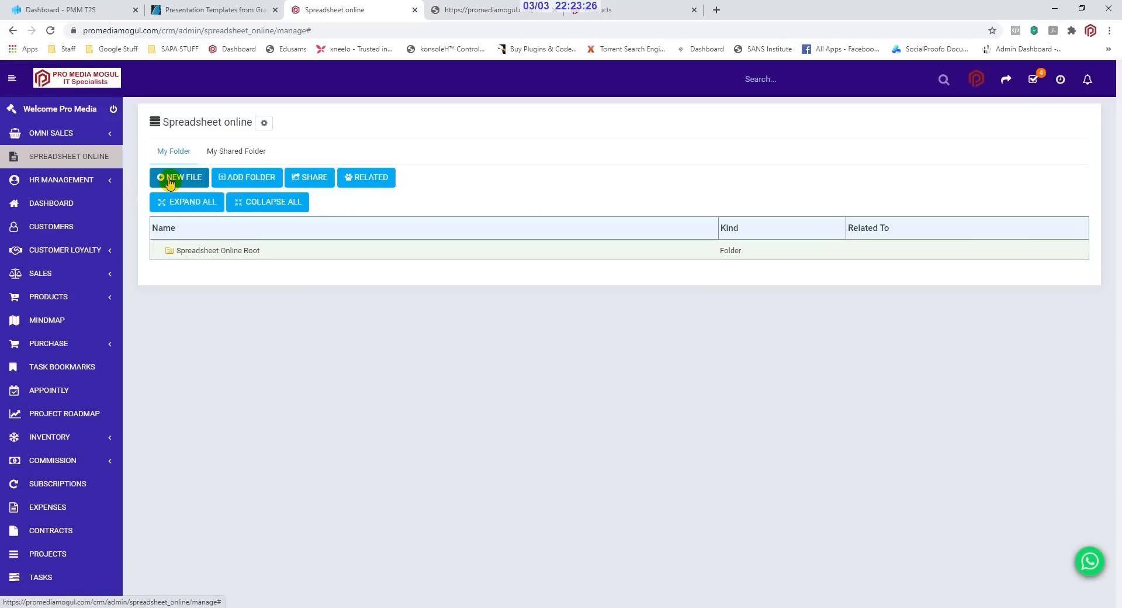
# Create a new blank spreadsheet and type 'test' into column B
pyautogui.click(178, 177)
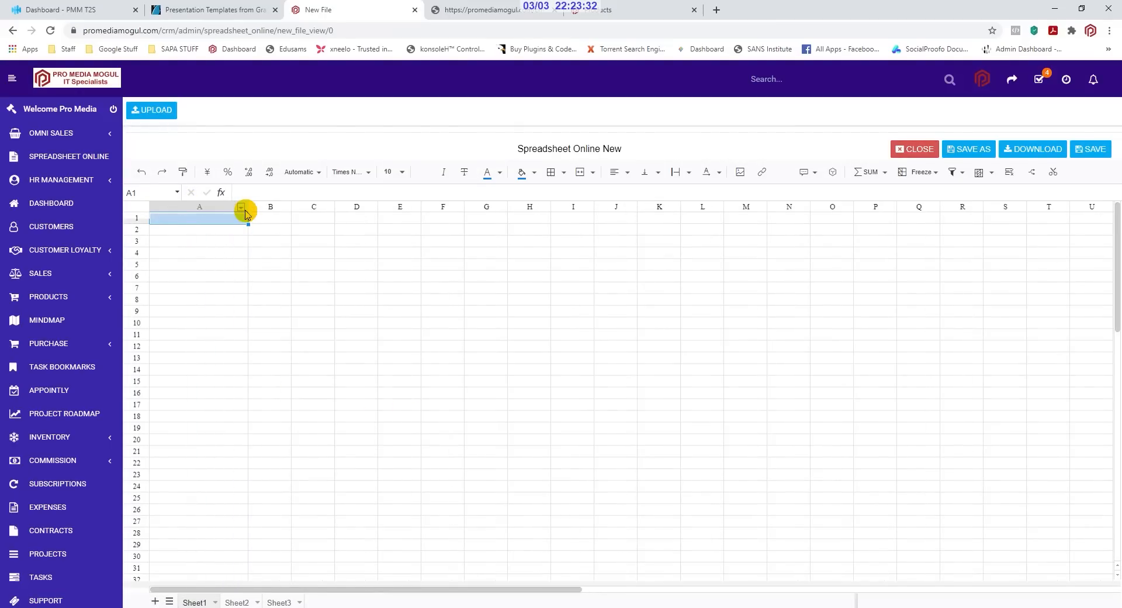
pyautogui.click(270, 207)
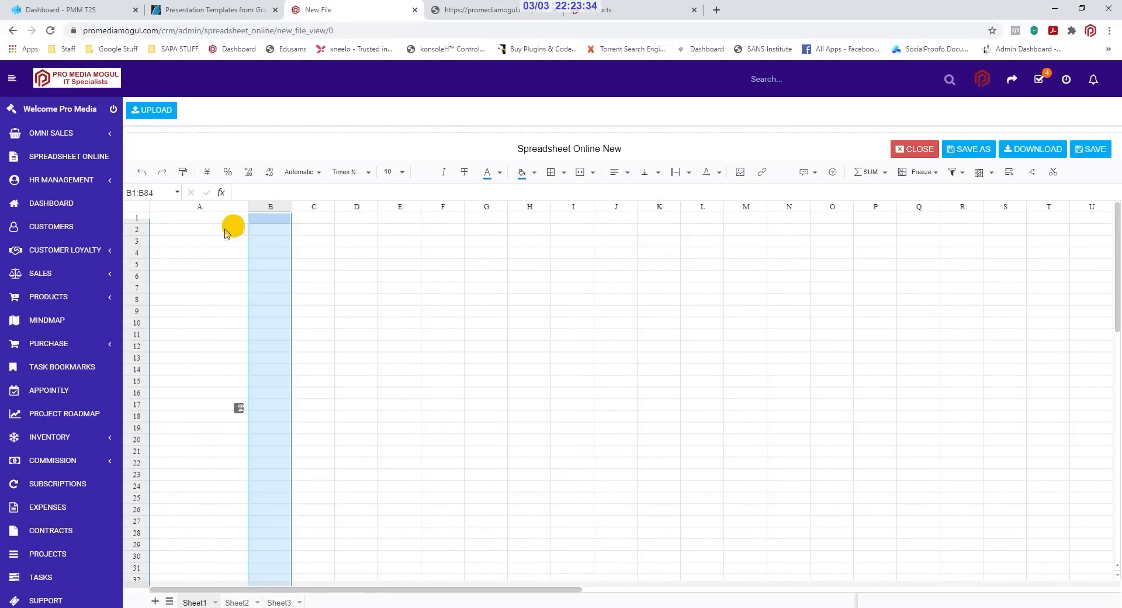
pyautogui.write('test')
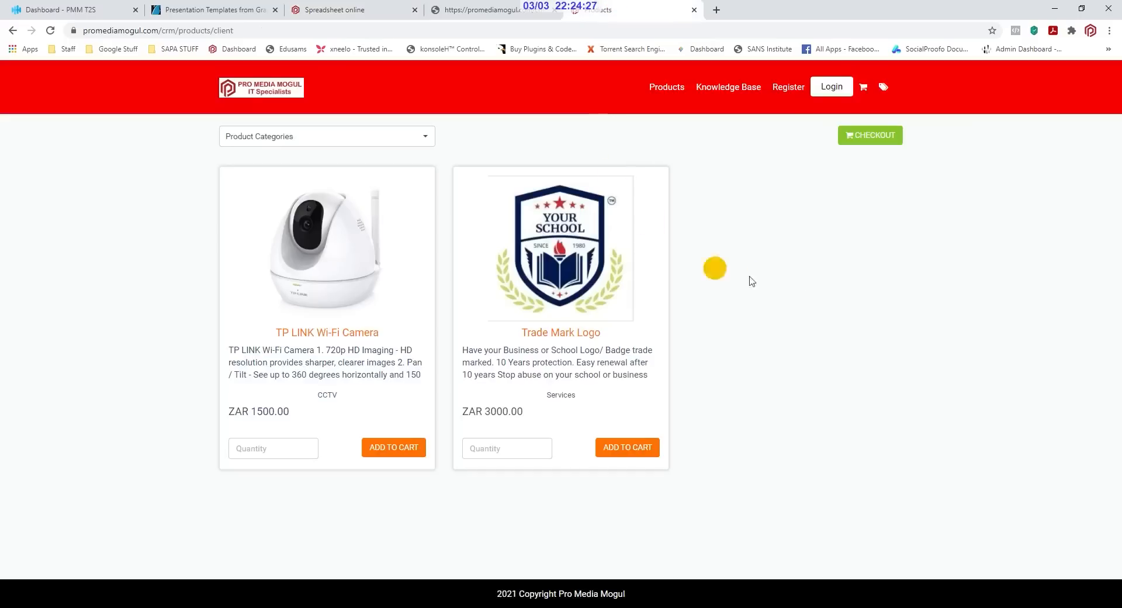
# Add the TP LINK Wi-Fi Camera to the store cart with quantity 1
pyautogui.click(665, 86)
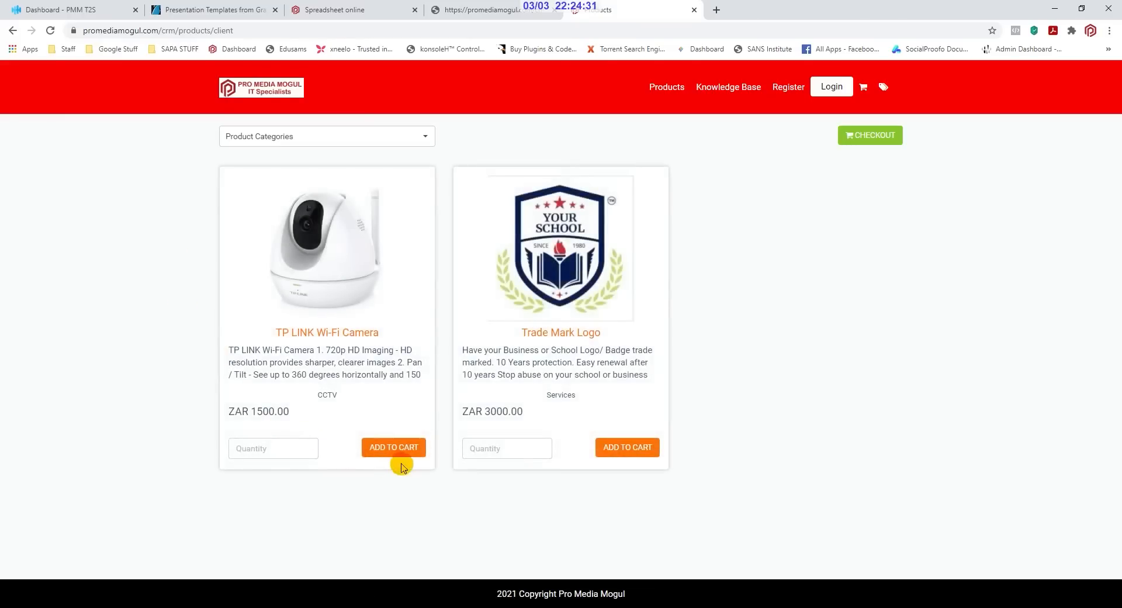
pyautogui.click(393, 447)
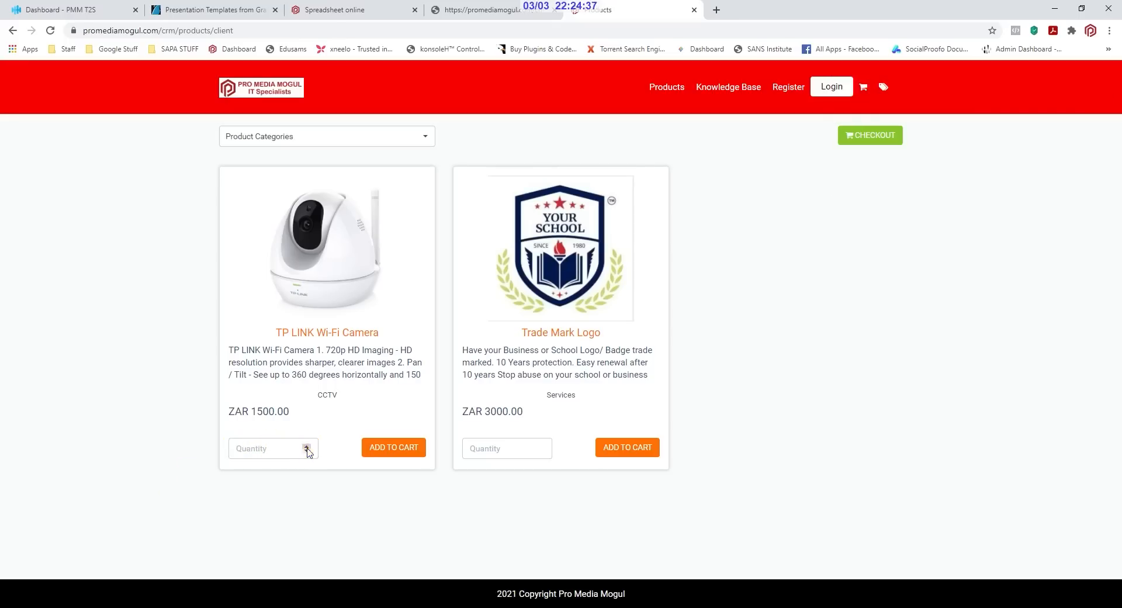
pyautogui.click(306, 443)
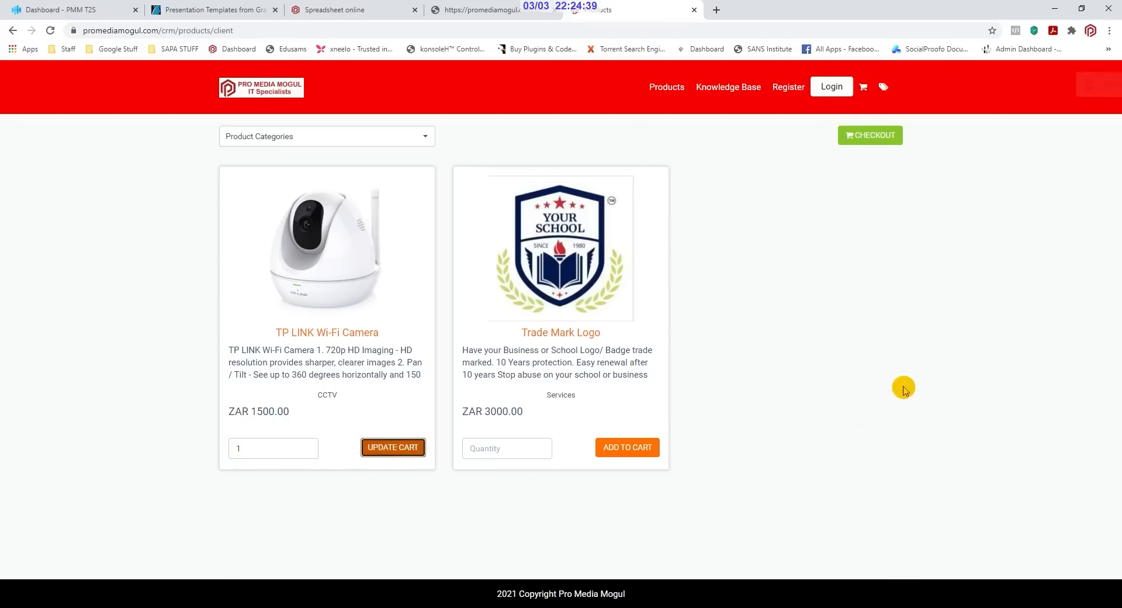
pyautogui.click(392, 447)
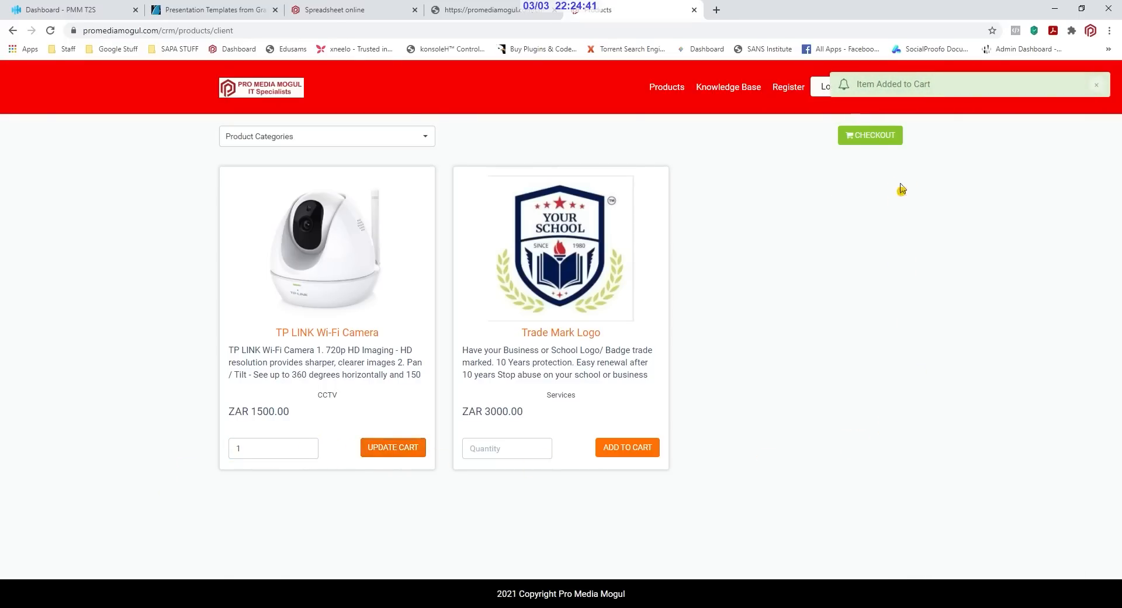